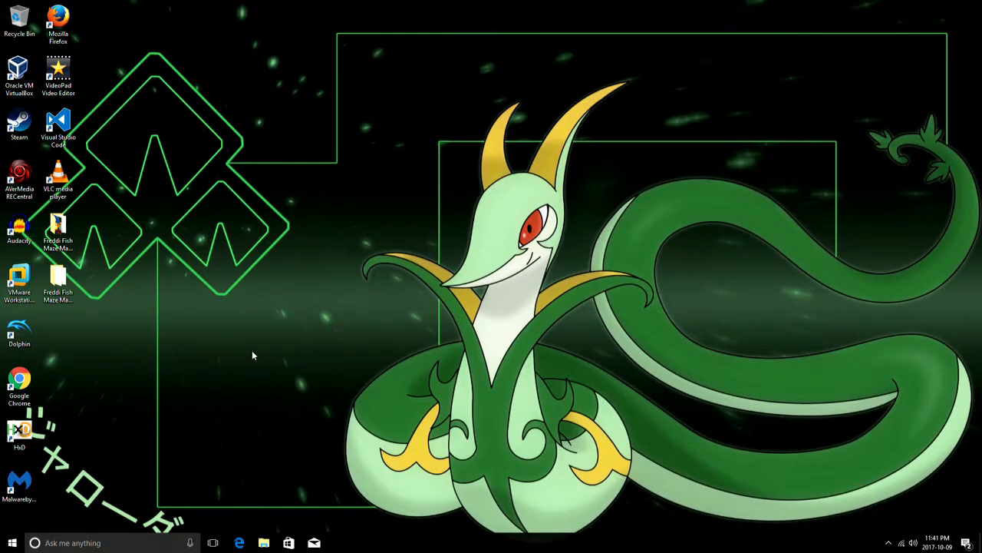
{"action": "mouse_move", "coordinate": [224, 301]}
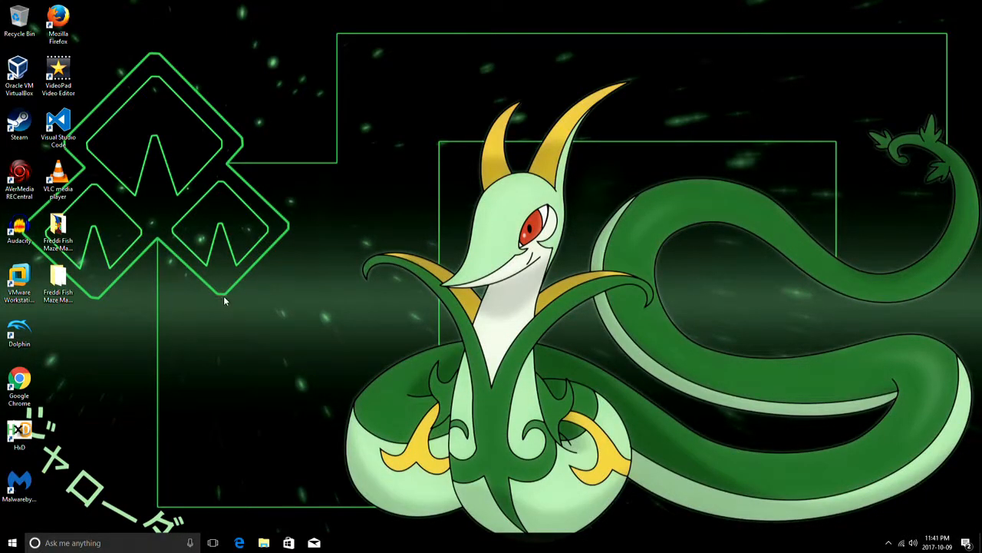
{"action": "mouse_move", "coordinate": [198, 224]}
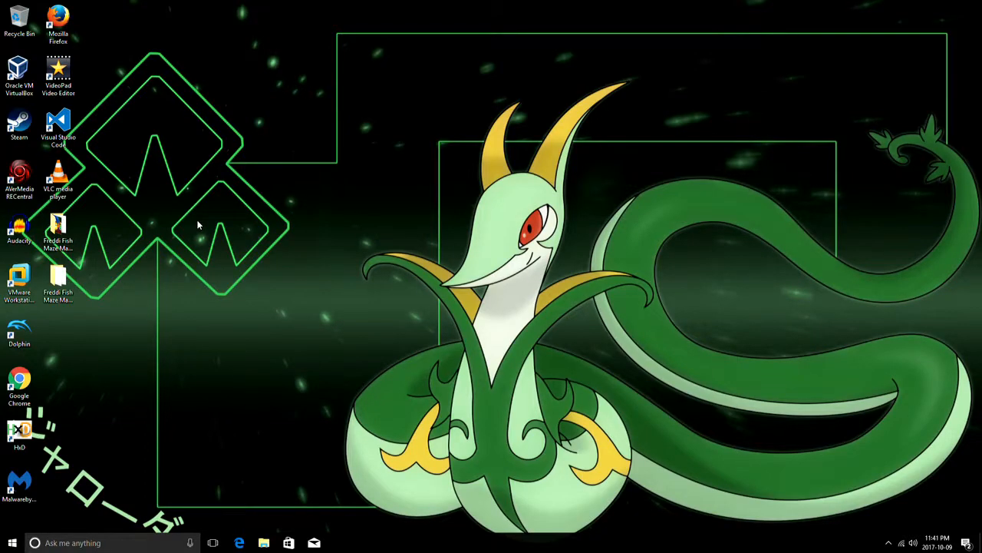
- Open the Freddi Fish Maze Madness folder from the desktop in File Explorer
{"action": "left_click", "coordinate": [58, 231]}
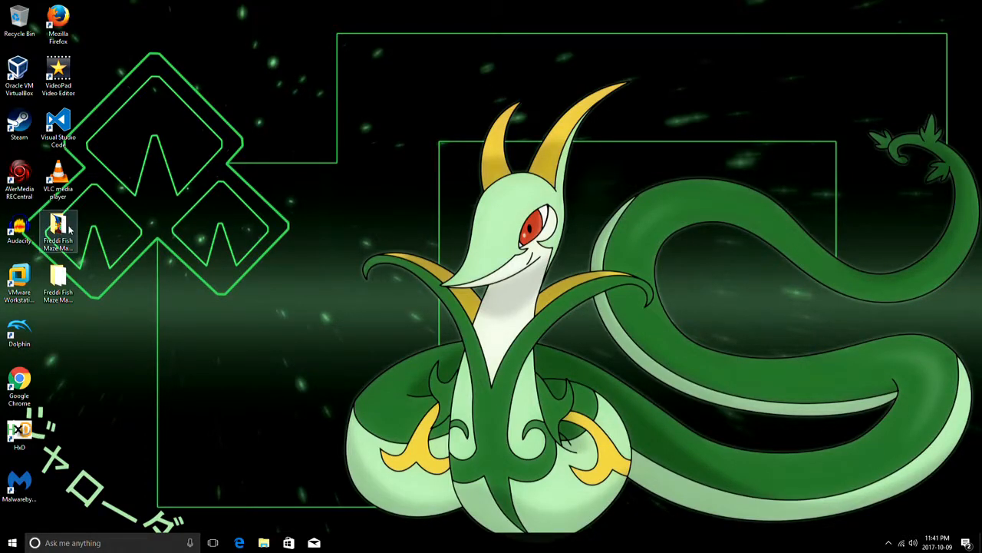
{"action": "double_click", "coordinate": [58, 230]}
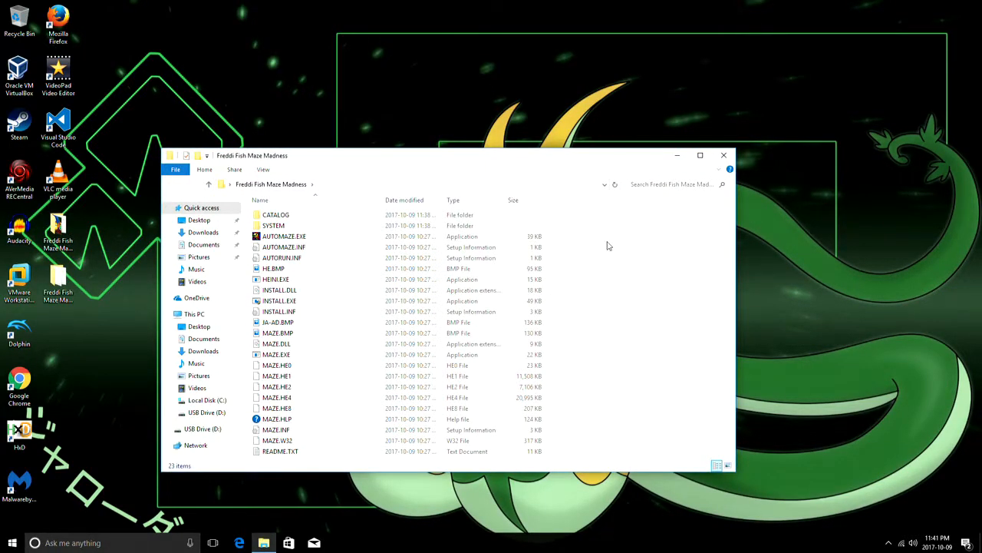
{"action": "mouse_move", "coordinate": [639, 314]}
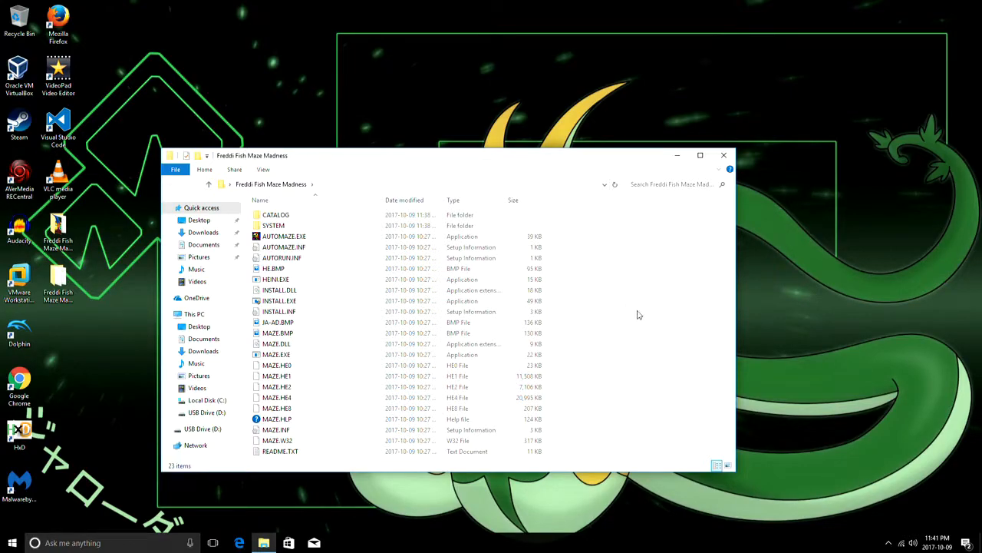
{"action": "mouse_move", "coordinate": [570, 339]}
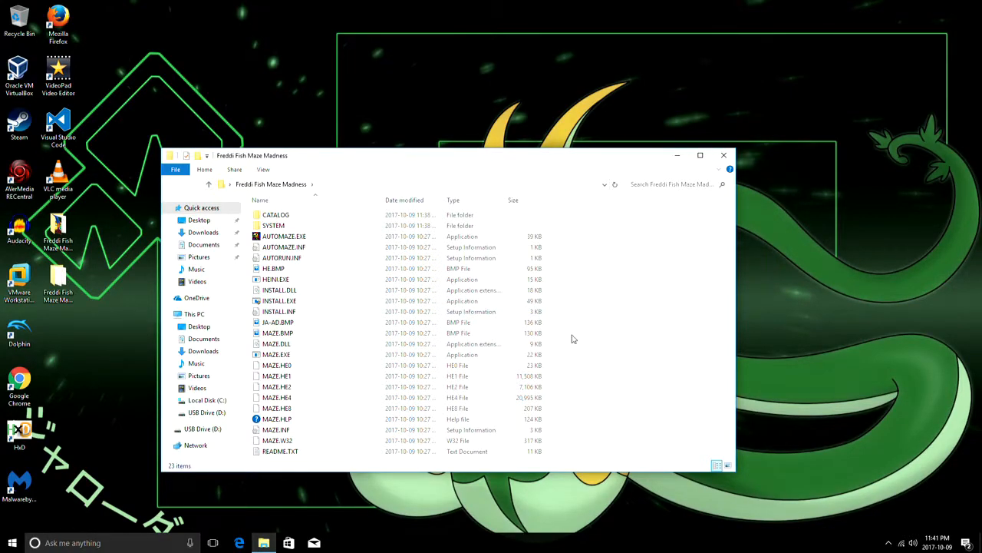
{"action": "mouse_move", "coordinate": [402, 334]}
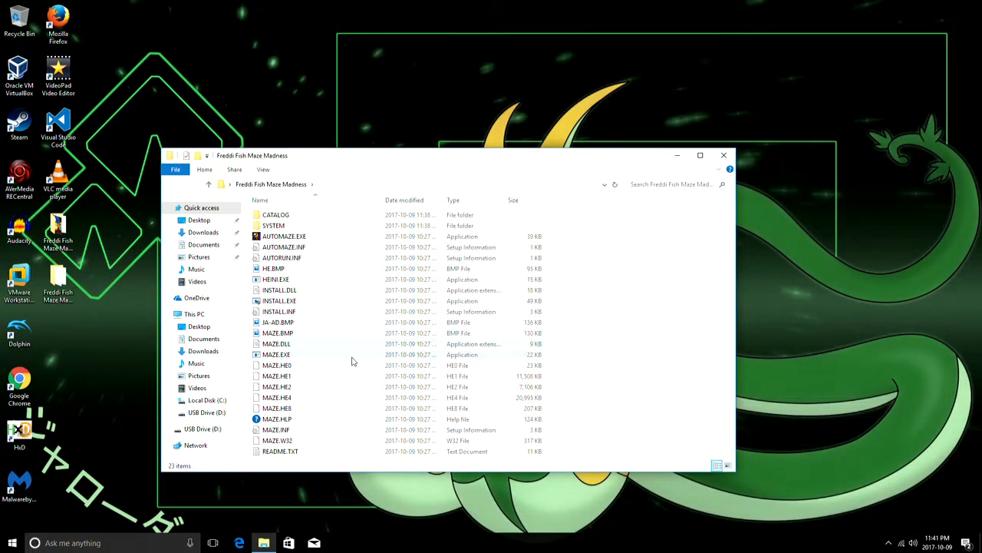
{"action": "mouse_move", "coordinate": [344, 374]}
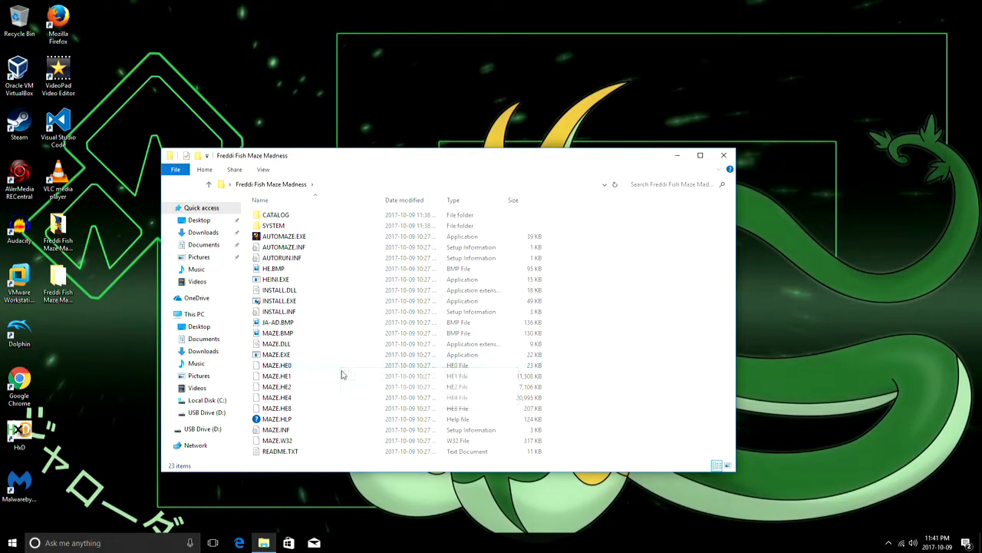
{"action": "mouse_move", "coordinate": [330, 417]}
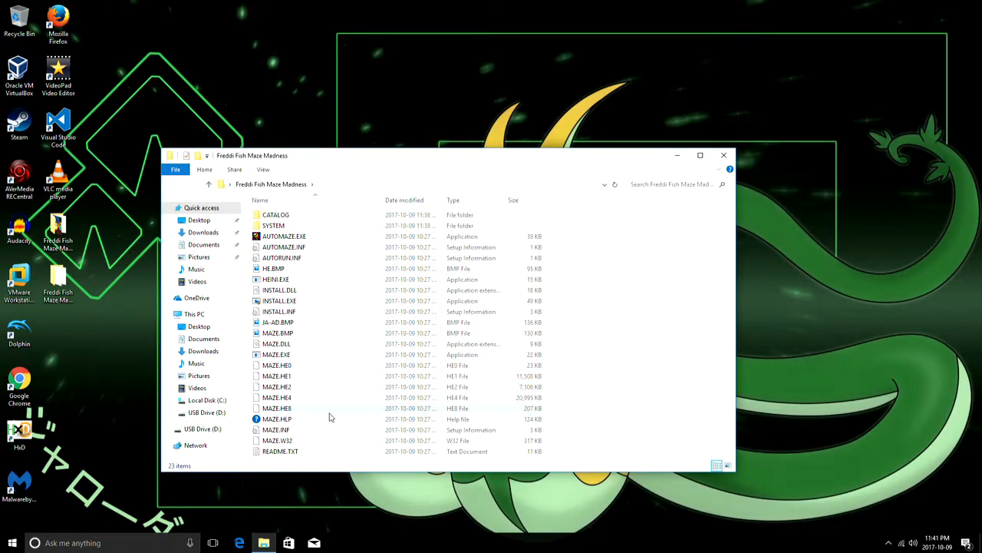
{"action": "mouse_move", "coordinate": [325, 446]}
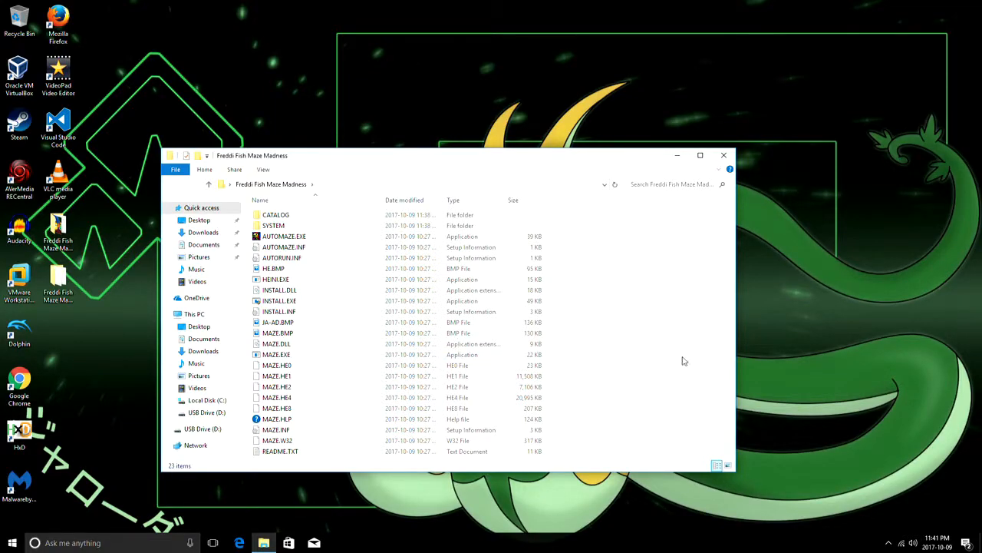
{"action": "mouse_move", "coordinate": [634, 351]}
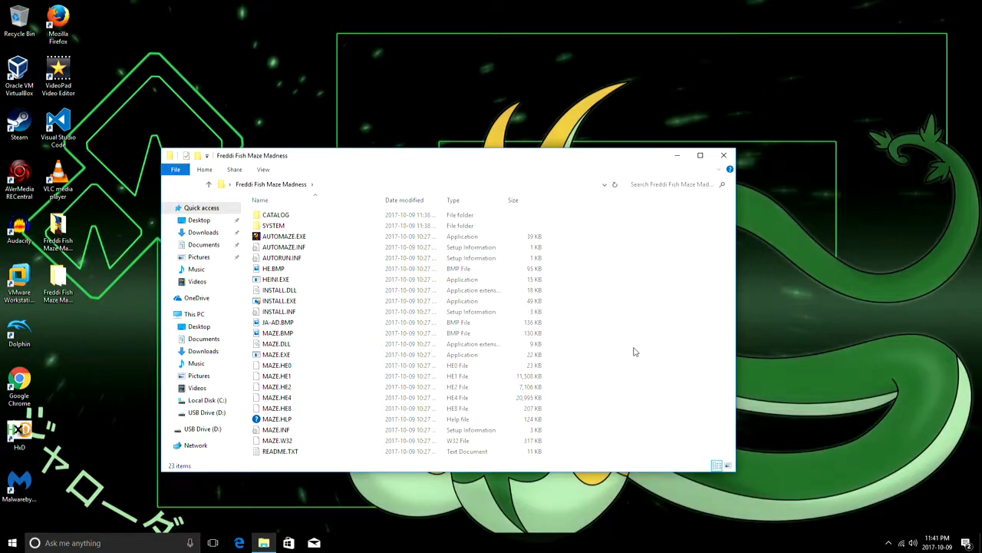
{"action": "mouse_move", "coordinate": [625, 340]}
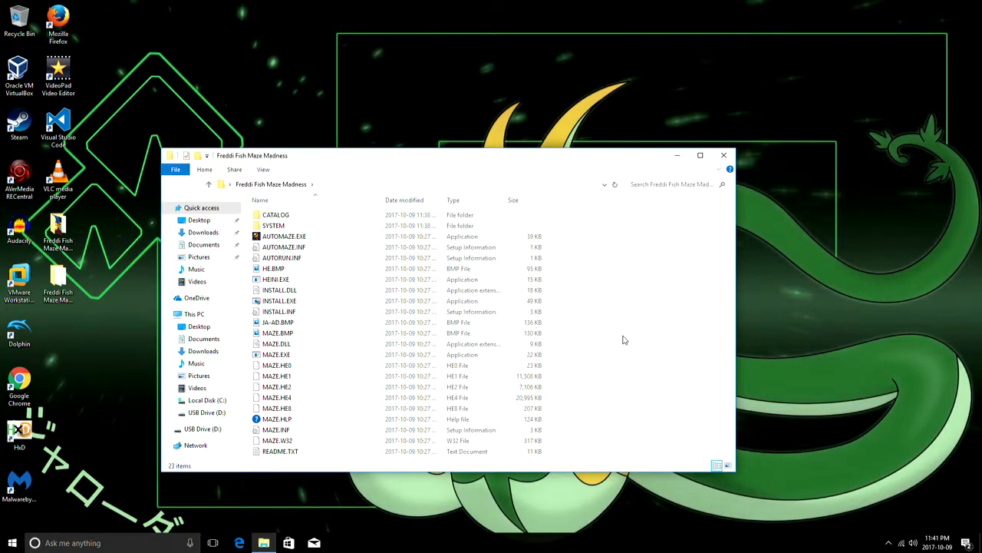
{"action": "mouse_move", "coordinate": [365, 365]}
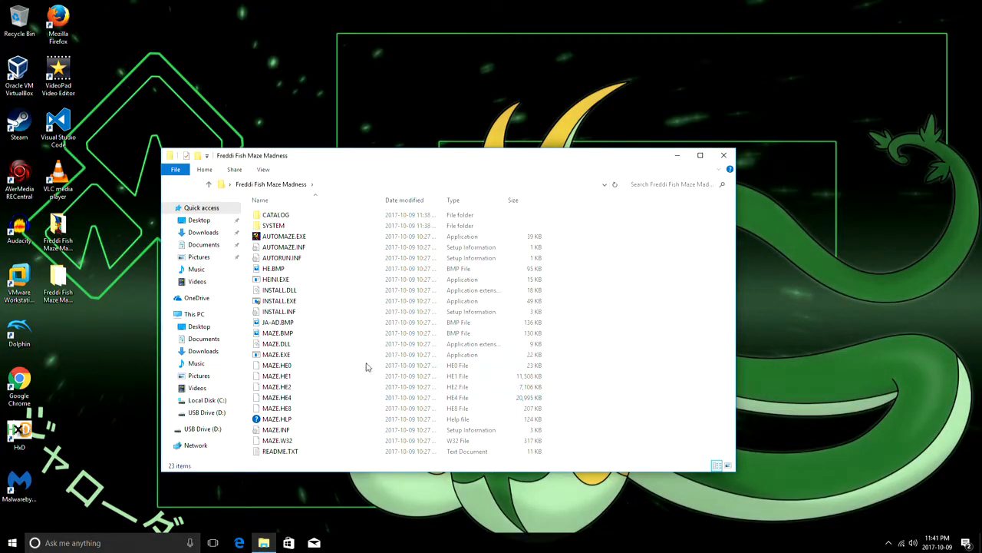
{"action": "left_click", "coordinate": [276, 353]}
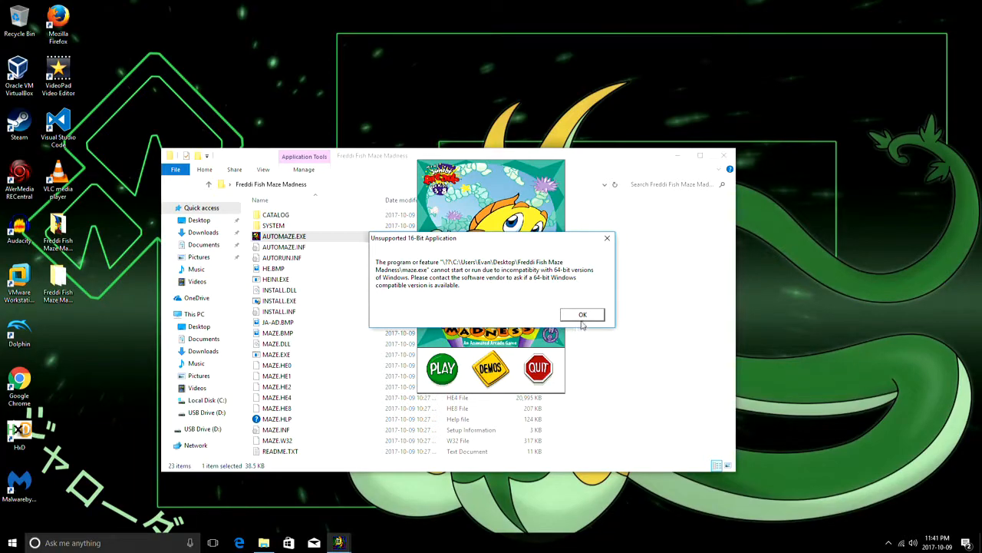
{"action": "left_click", "coordinate": [584, 313]}
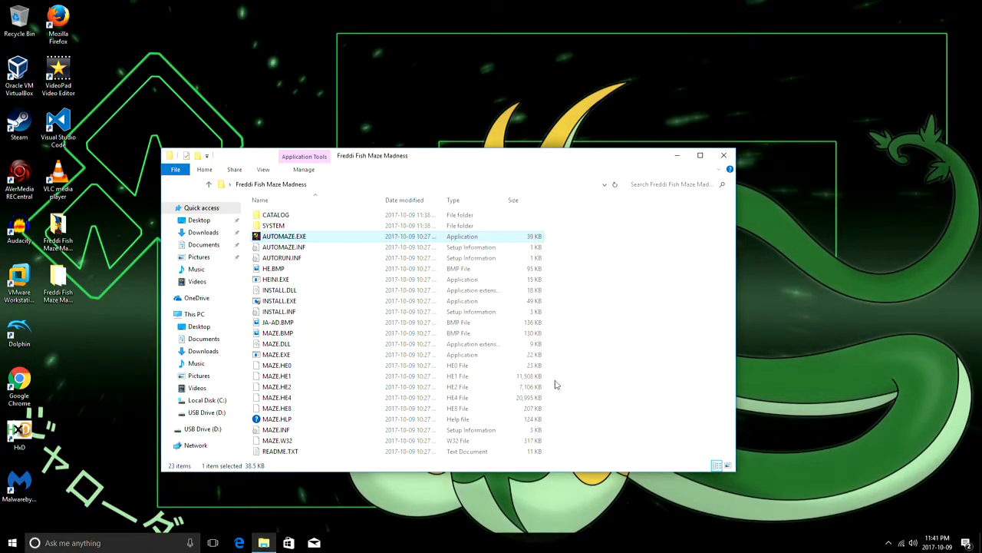
{"action": "mouse_move", "coordinate": [356, 361]}
{"action": "type", "text": "OLD"}
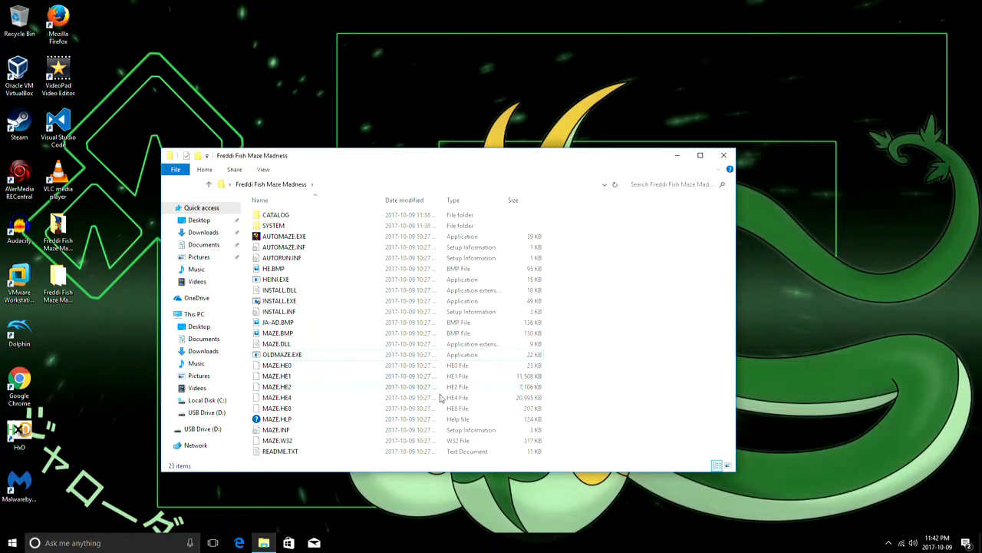
- Rename MAZE.W32 to MAZE.EXE, confirming the extension-change warning
{"action": "right_click", "coordinate": [276, 439]}
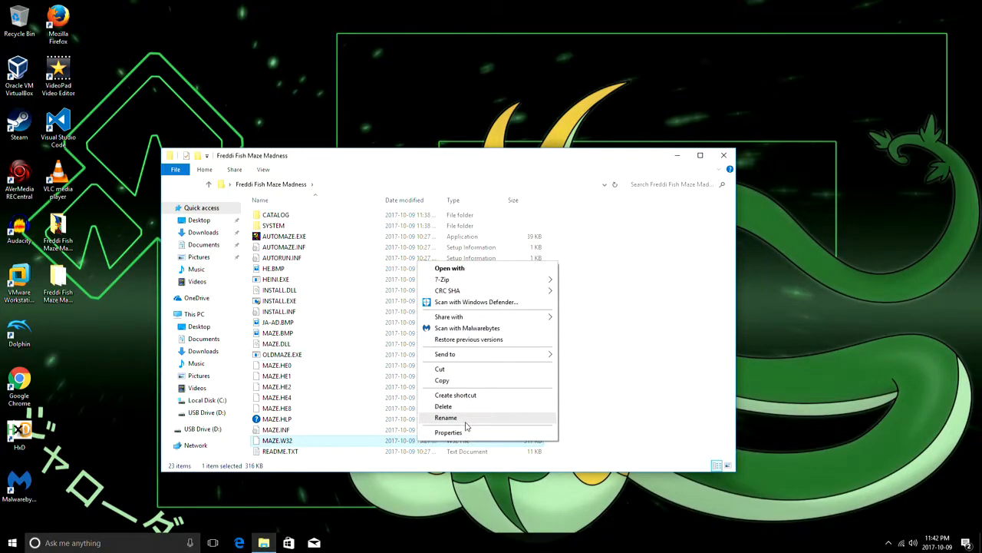
{"action": "left_click", "coordinate": [445, 417]}
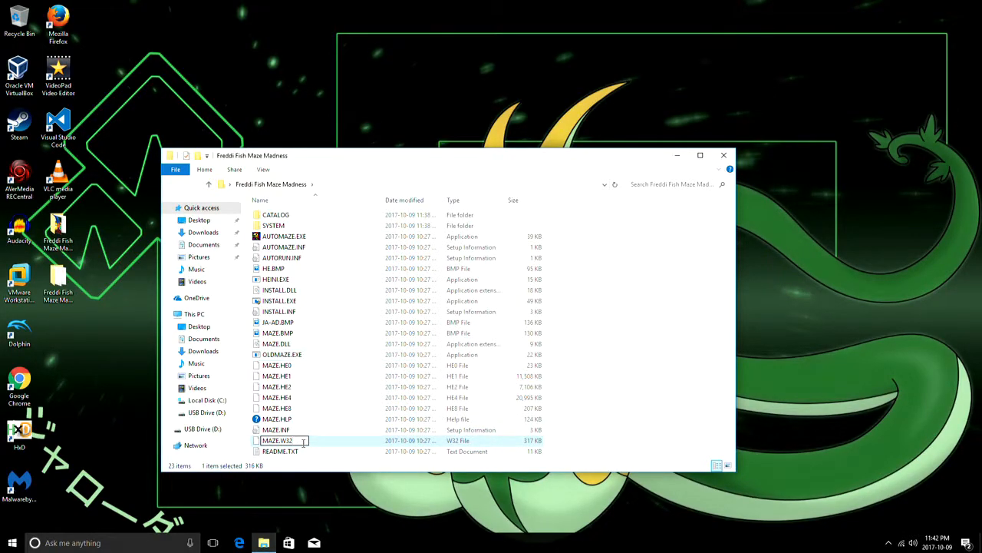
{"action": "type", "text": "EXE"}
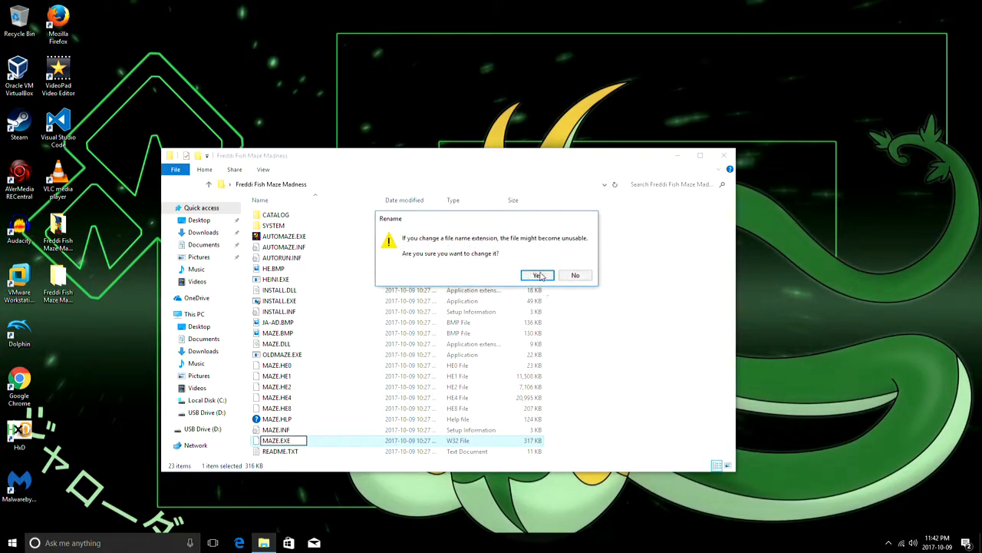
{"action": "left_click", "coordinate": [535, 275]}
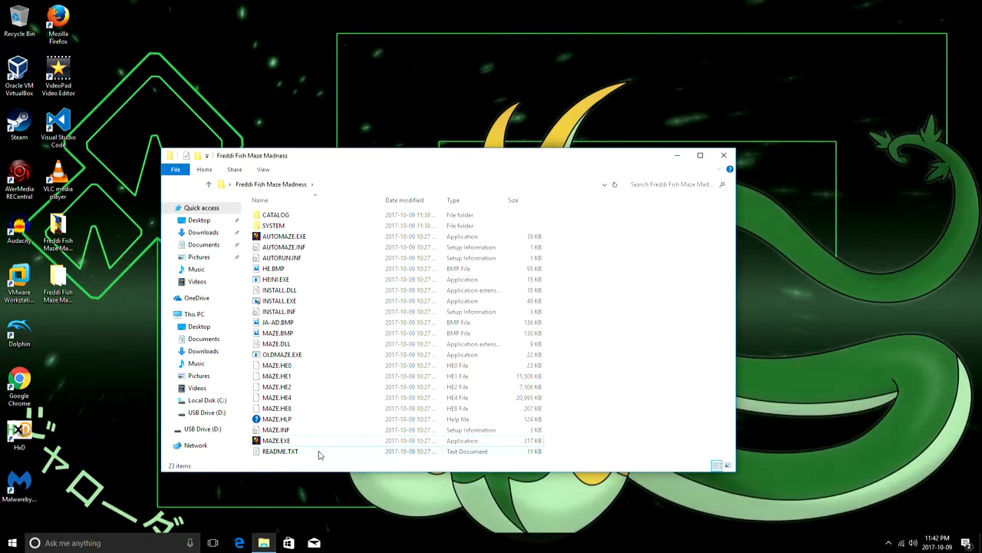
{"action": "mouse_move", "coordinate": [301, 418]}
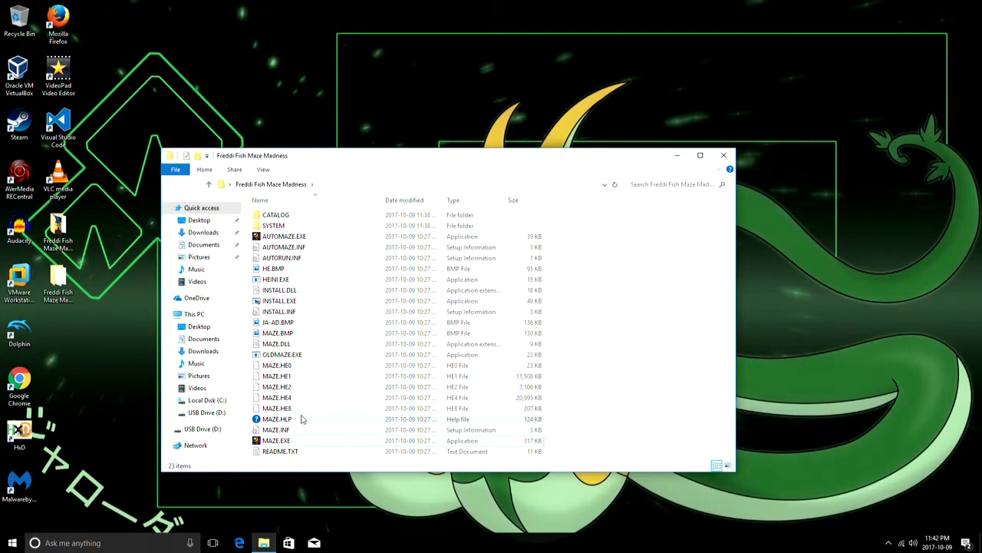
{"action": "mouse_move", "coordinate": [322, 430]}
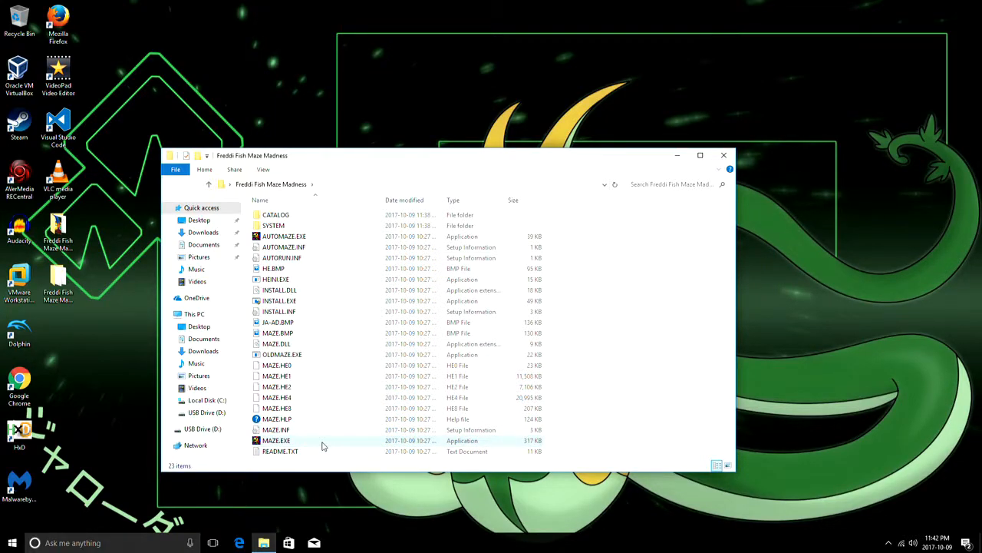
{"action": "mouse_move", "coordinate": [276, 438]}
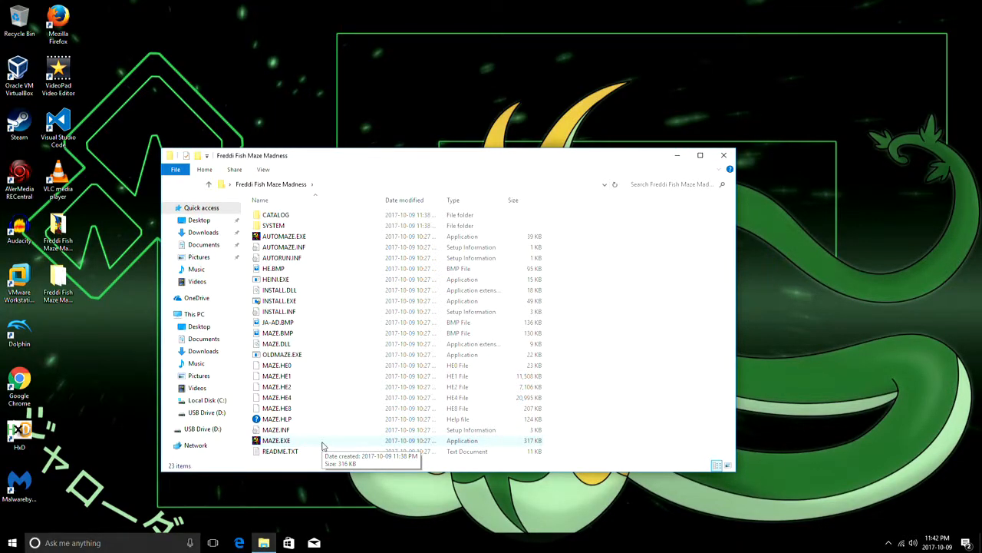
{"action": "mouse_move", "coordinate": [350, 310]}
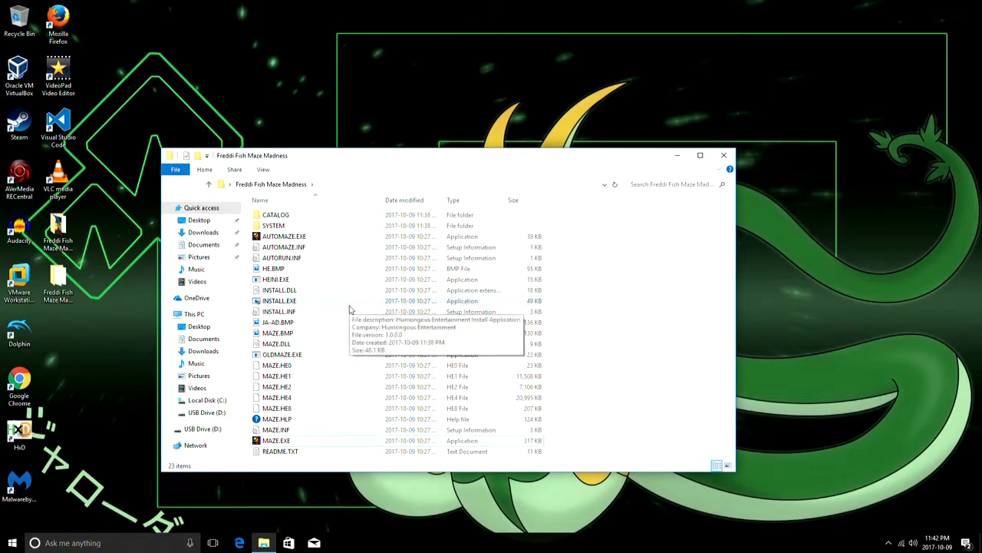
{"action": "left_click", "coordinate": [279, 299]}
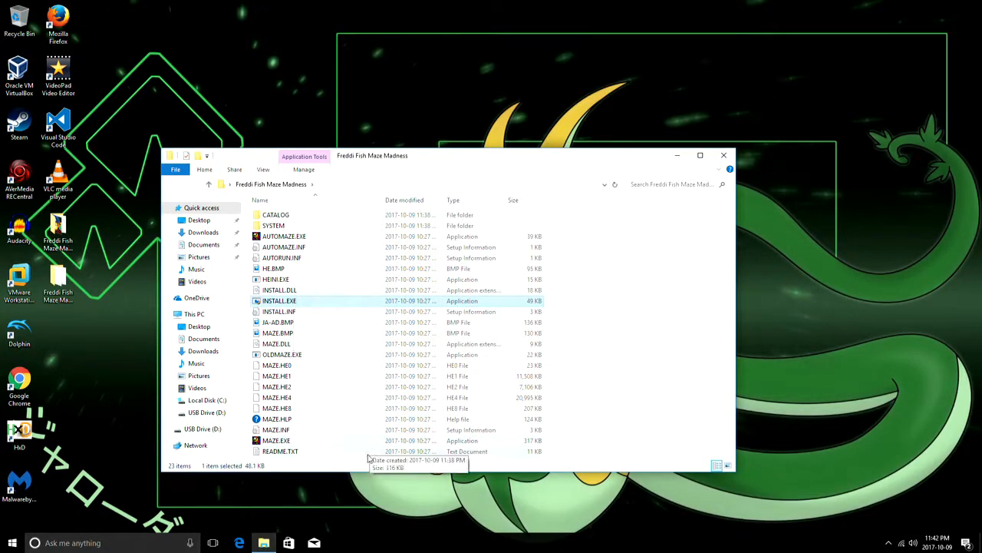
- Review MAZE.EXE's Compatibility settings including Reduced color mode, then close Properties with OK
{"action": "left_click", "coordinate": [276, 439]}
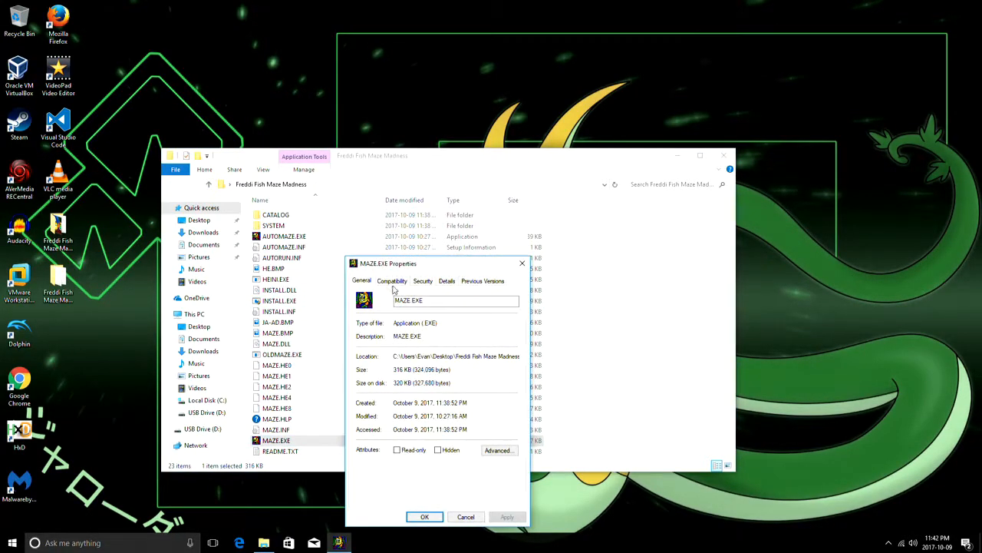
{"action": "left_click", "coordinate": [393, 279]}
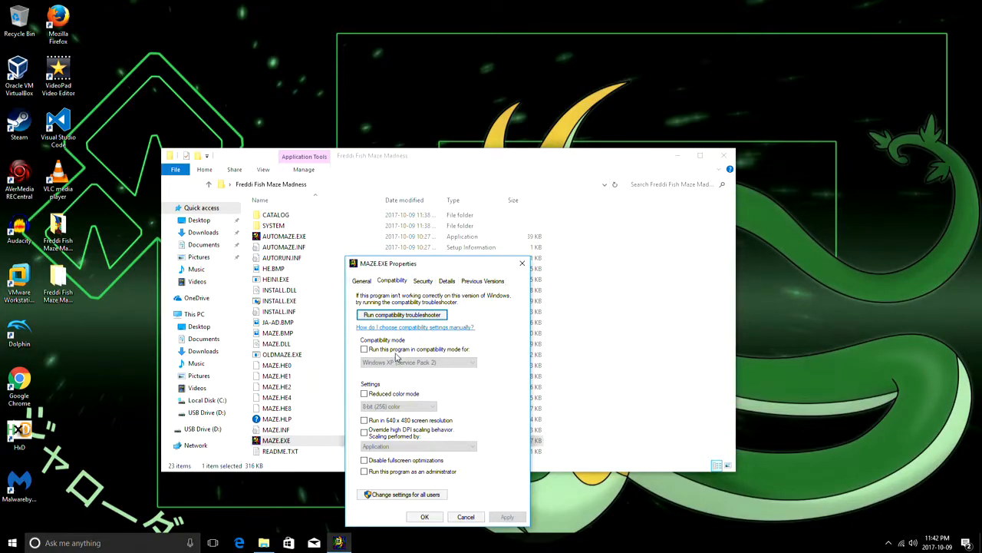
{"action": "left_click", "coordinate": [365, 393]}
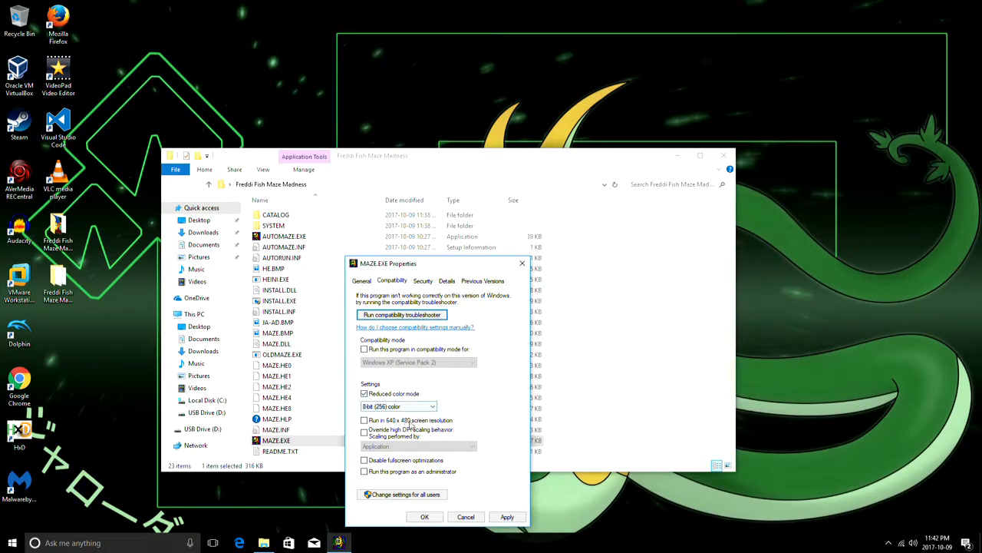
{"action": "left_click", "coordinate": [365, 421]}
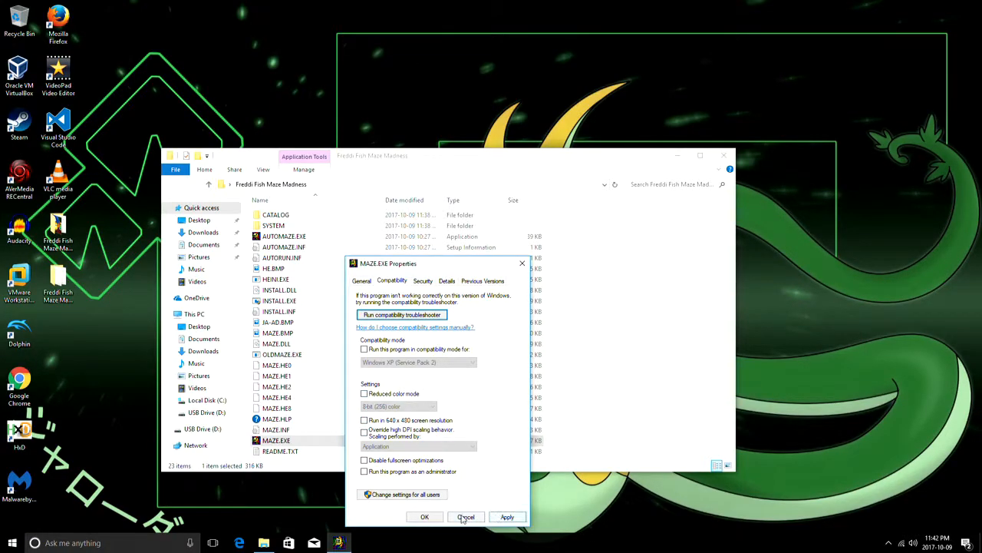
{"action": "left_click", "coordinate": [466, 515]}
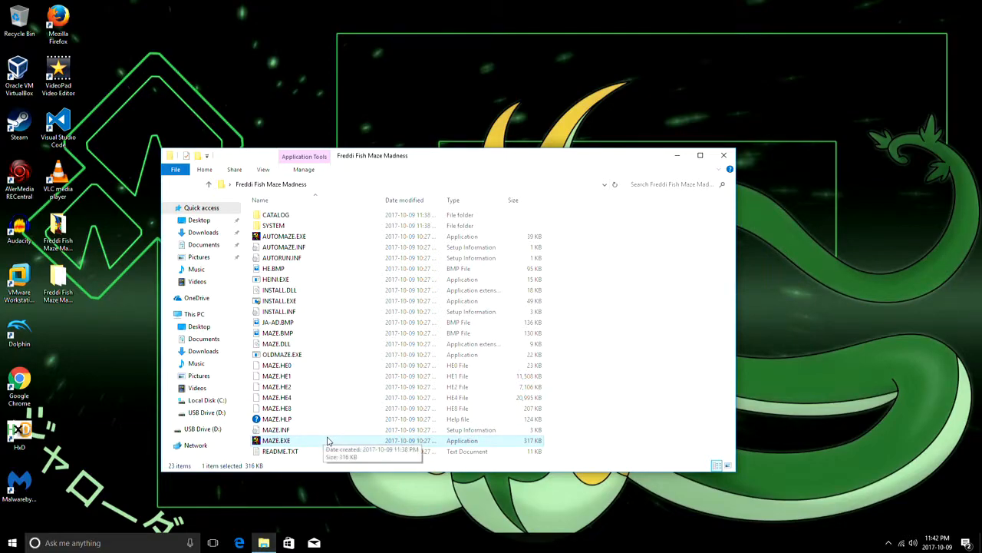
- Browse from the C drive through Users into the user's AppData folder
{"action": "double_click", "coordinate": [276, 439]}
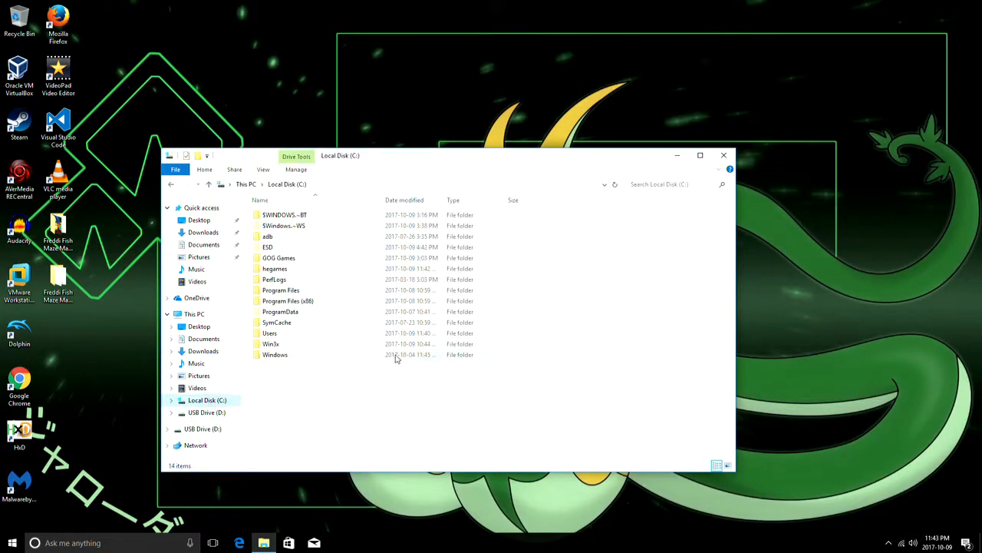
{"action": "double_click", "coordinate": [274, 267]}
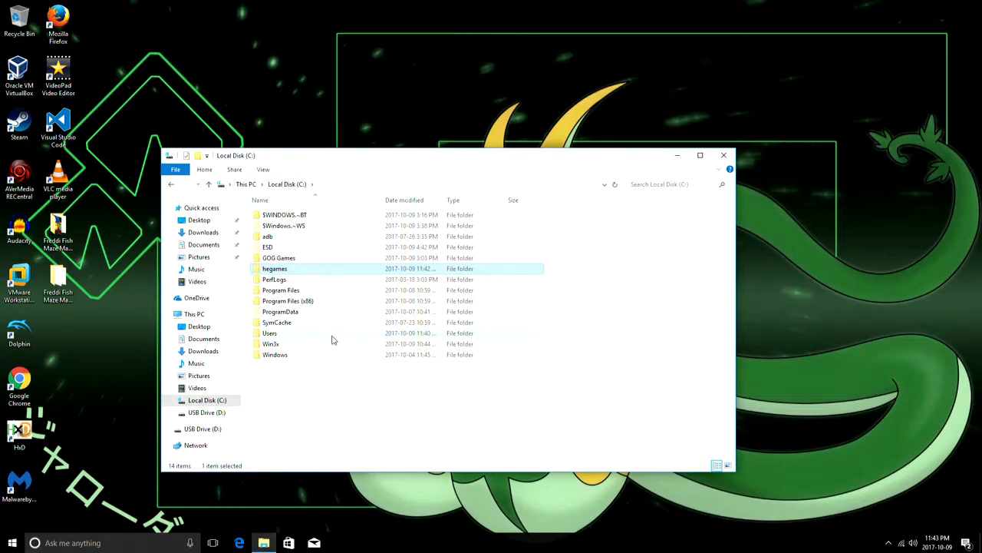
{"action": "double_click", "coordinate": [270, 332]}
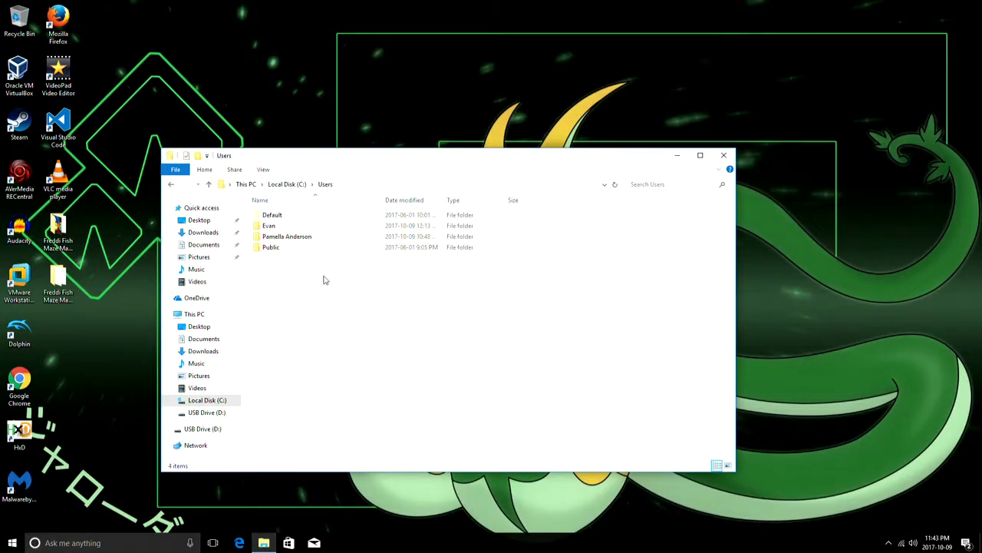
{"action": "double_click", "coordinate": [269, 224]}
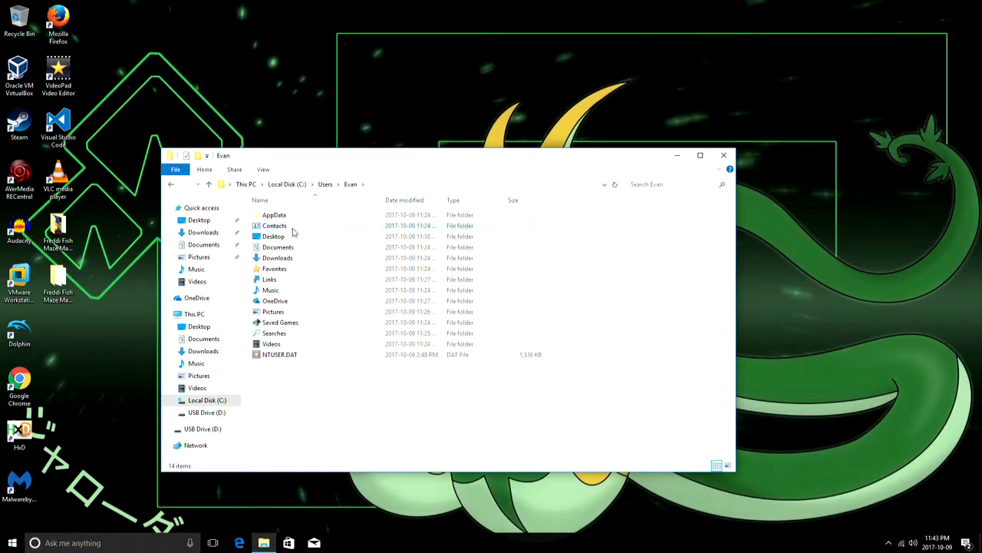
{"action": "left_click", "coordinate": [273, 215]}
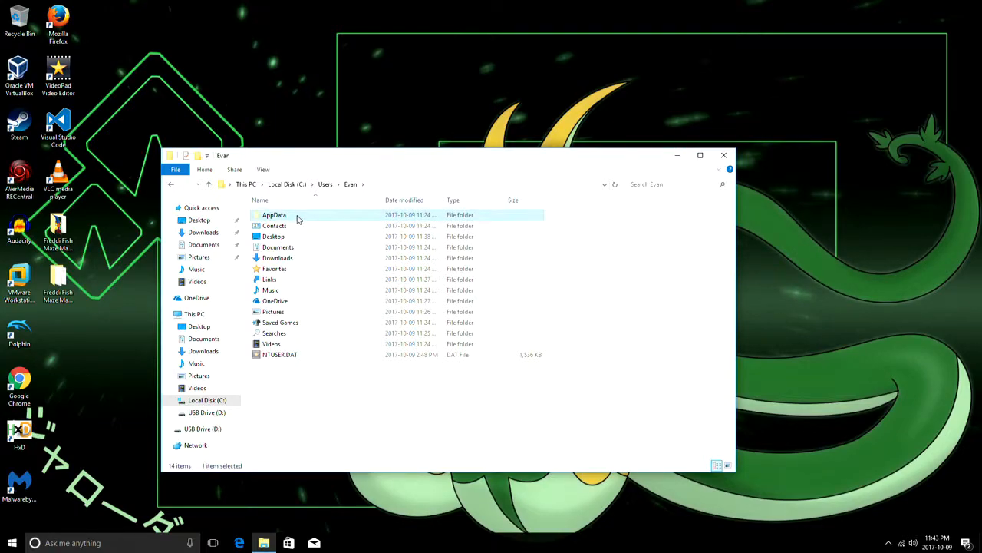
{"action": "double_click", "coordinate": [274, 215]}
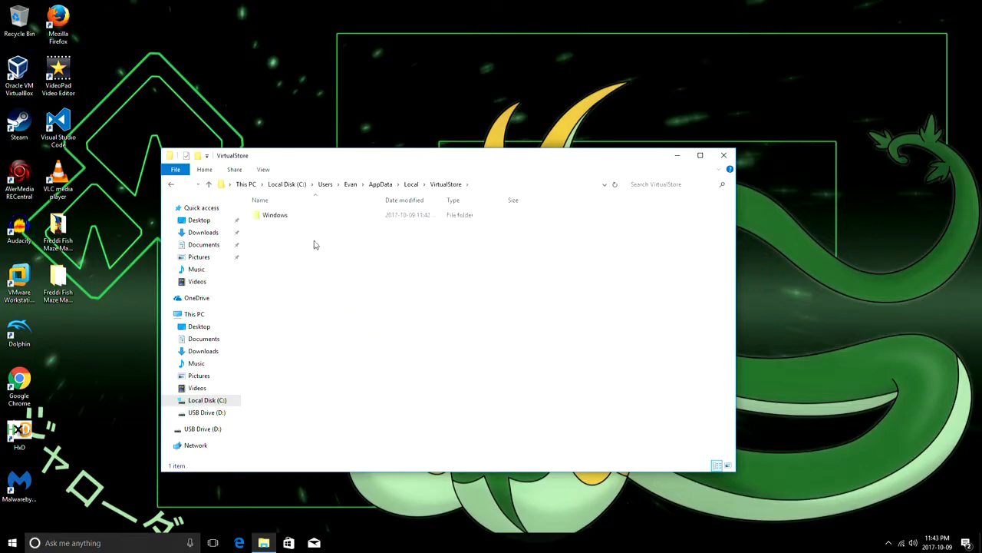
- Enter the VirtualStore Windows folder and bring up file actions for hegames.ini
{"action": "double_click", "coordinate": [275, 215]}
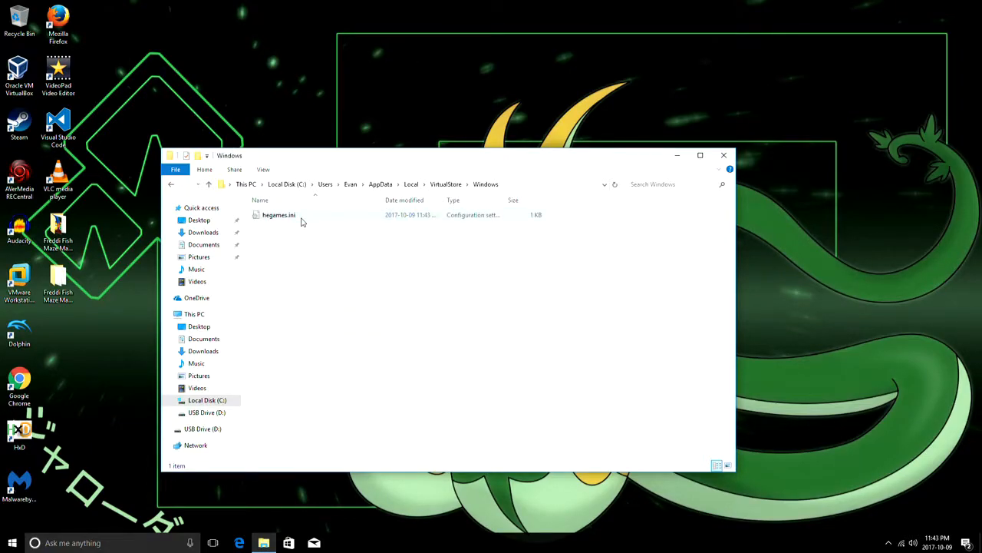
{"action": "left_click", "coordinate": [279, 215]}
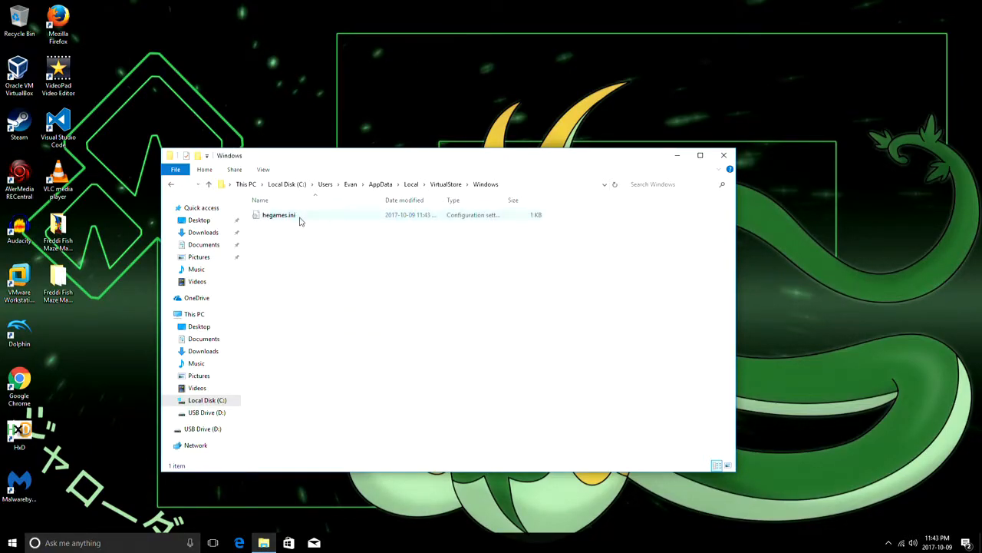
{"action": "left_click", "coordinate": [280, 215]}
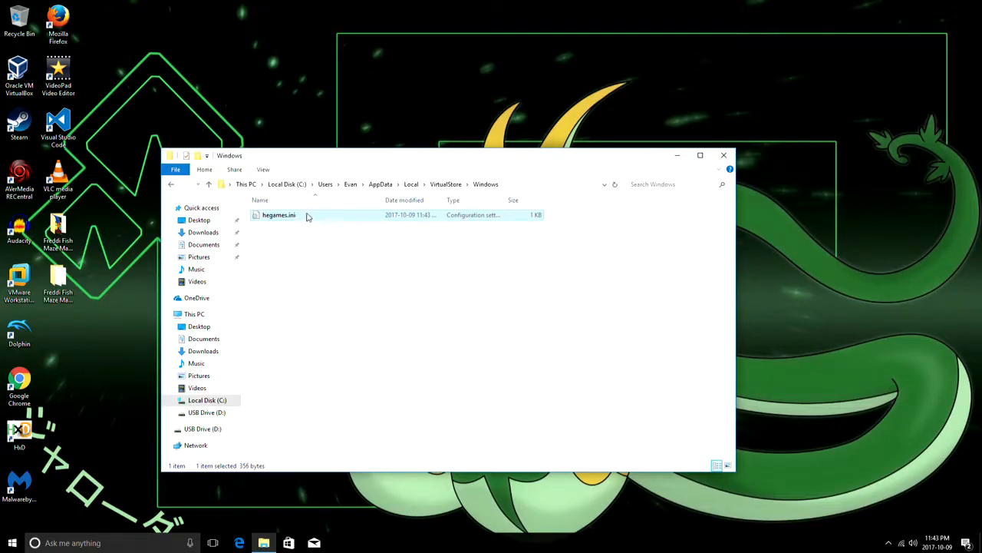
{"action": "mouse_move", "coordinate": [306, 218]}
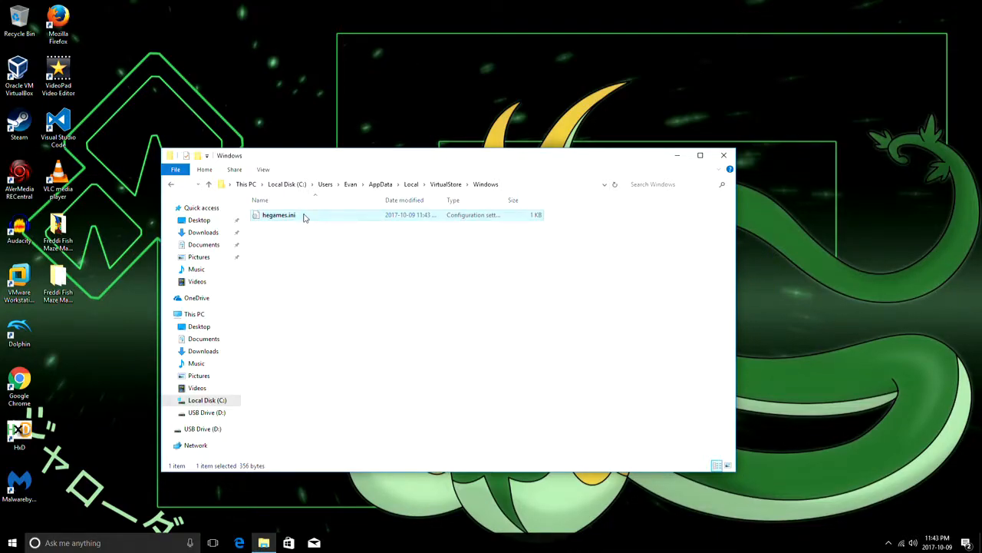
{"action": "right_click", "coordinate": [280, 215]}
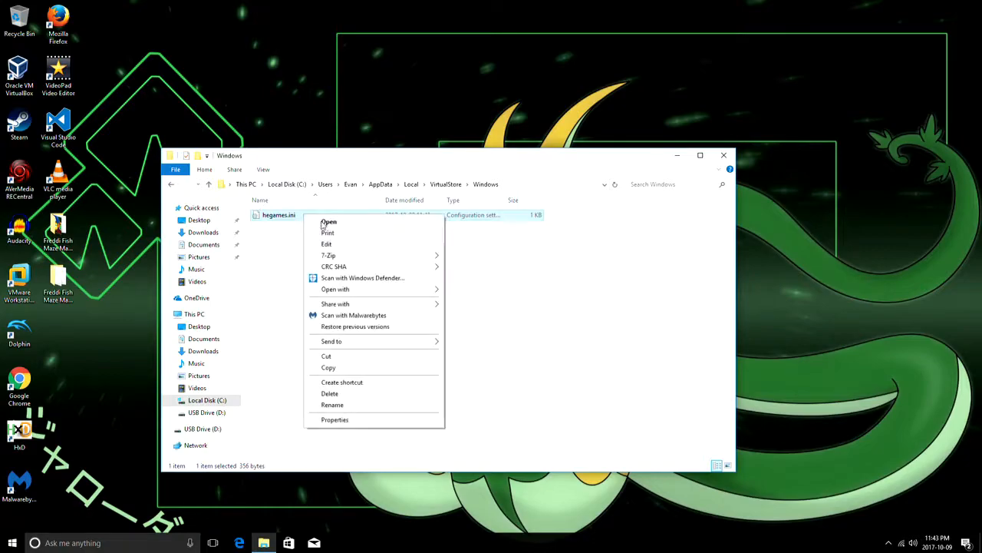
- Edit hegames.ini in Notepad, adding the line rhettcool=1 at the end
{"action": "left_click", "coordinate": [328, 221]}
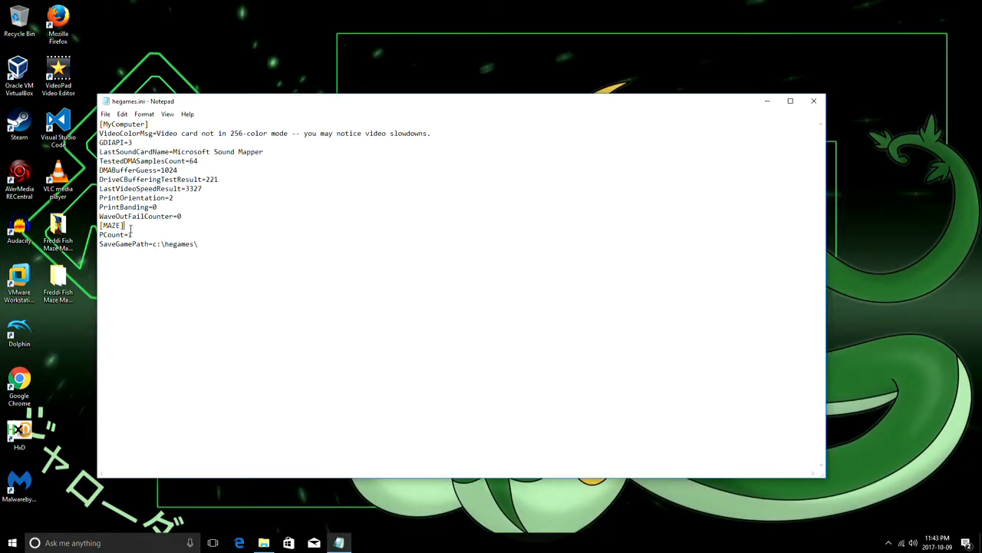
{"action": "double_click", "coordinate": [111, 224]}
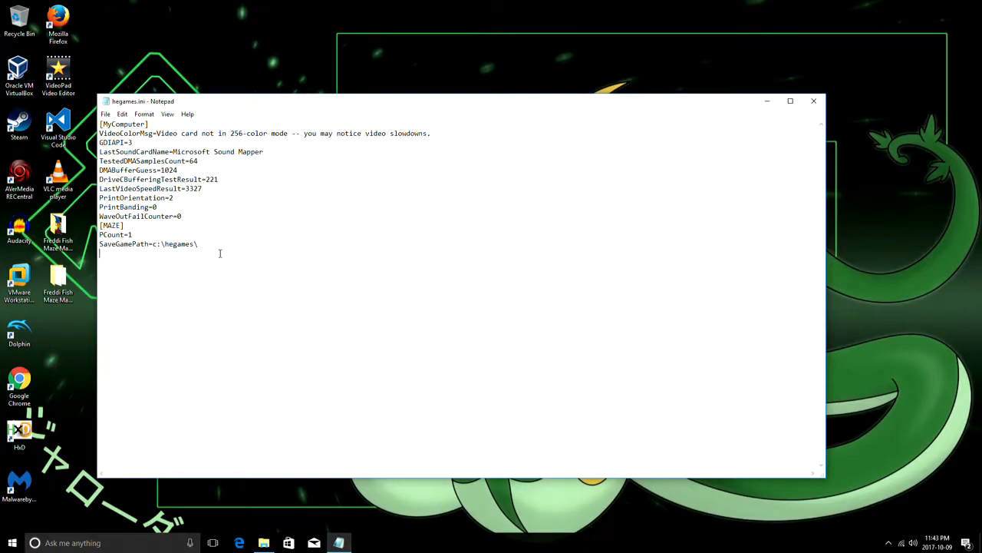
{"action": "type", "text": "rhettcool"}
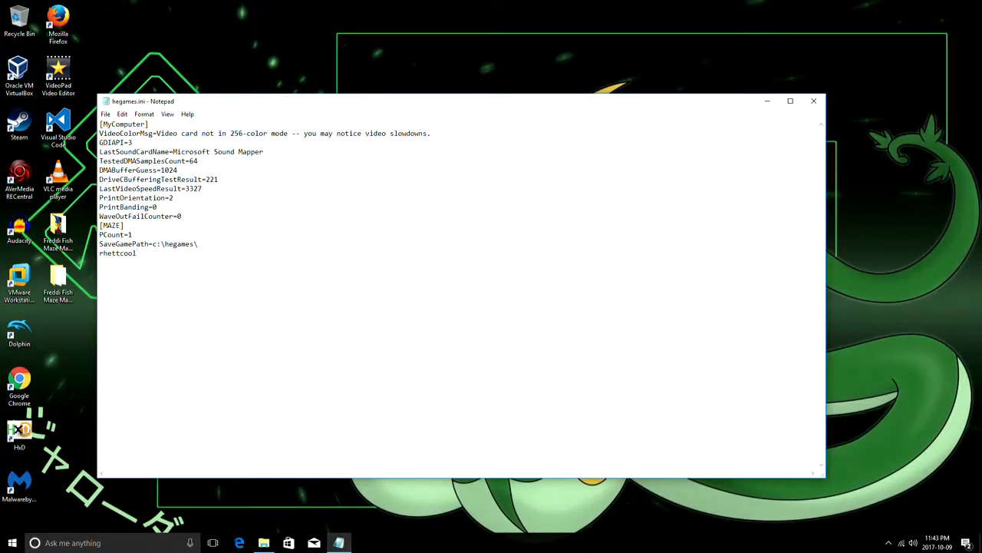
{"action": "type", "text": "=1"}
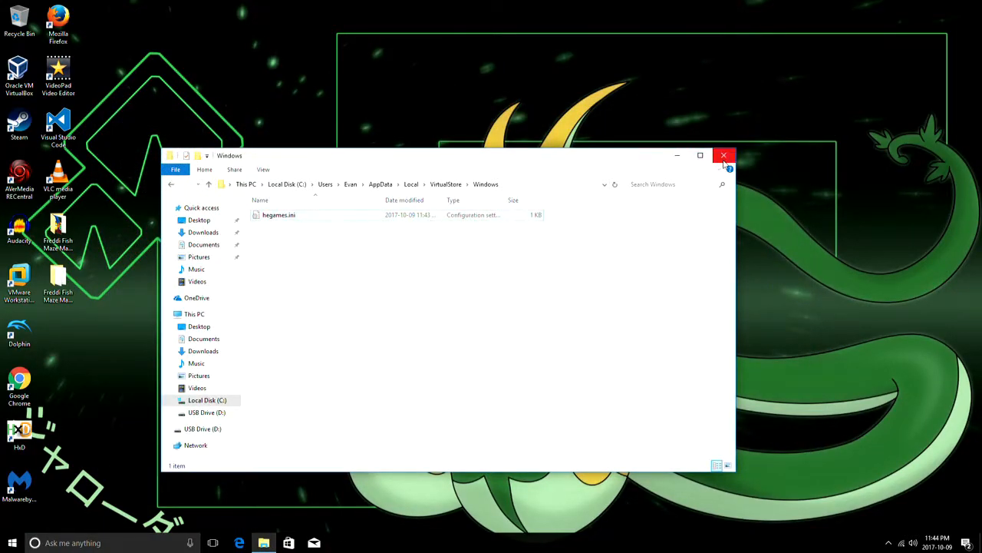
- Close the settings folder, launch MAZE.EXE and dismiss the video colour warning
{"action": "left_click", "coordinate": [724, 155]}
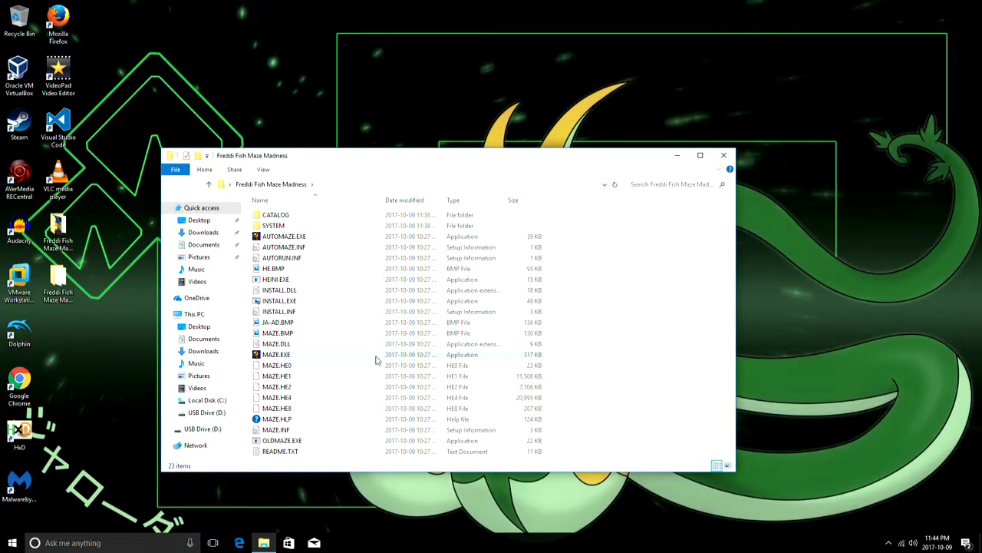
{"action": "double_click", "coordinate": [276, 353]}
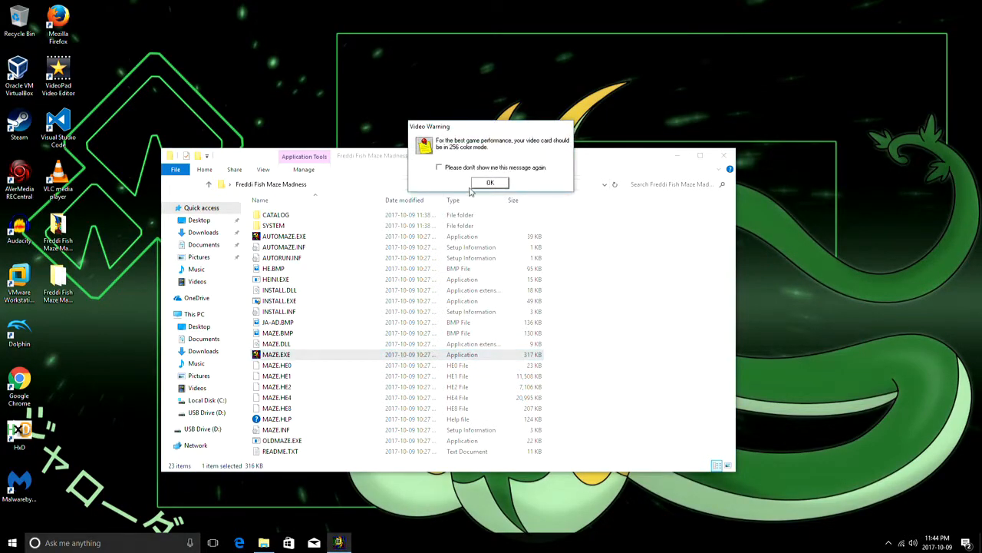
{"action": "left_click", "coordinate": [490, 183]}
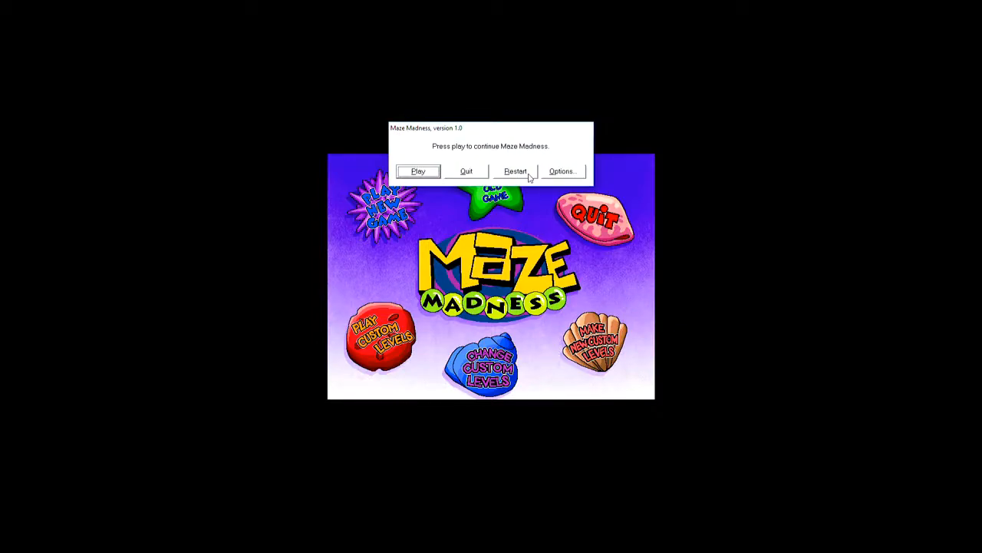
- Continue past the name screen into the main menu and choose to make custom levels
{"action": "left_click", "coordinate": [562, 172]}
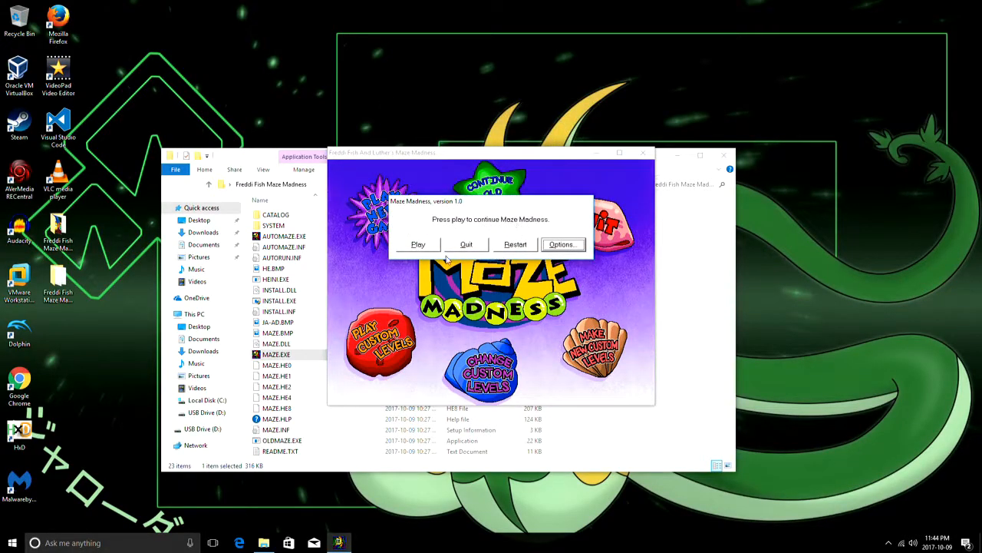
{"action": "left_click", "coordinate": [417, 244]}
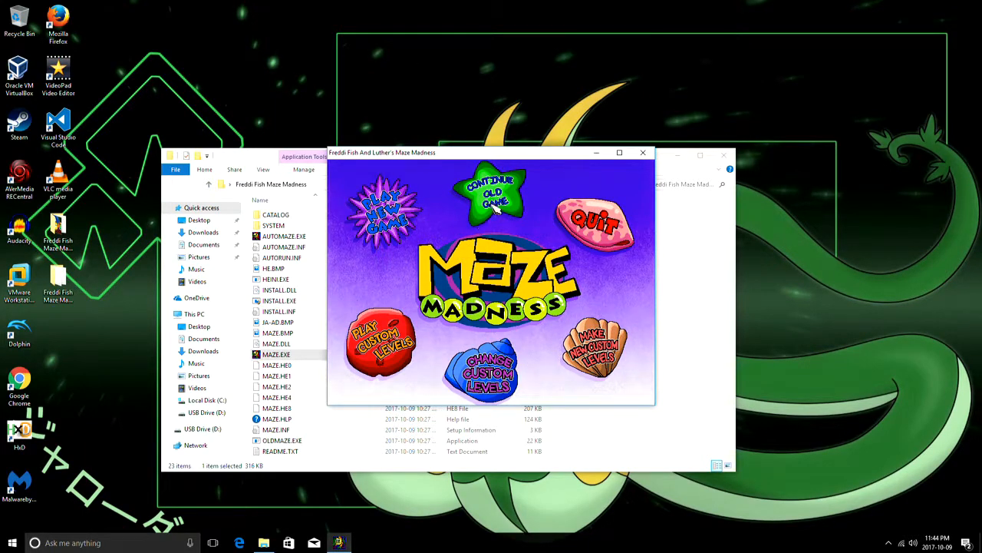
{"action": "left_click", "coordinate": [384, 207]}
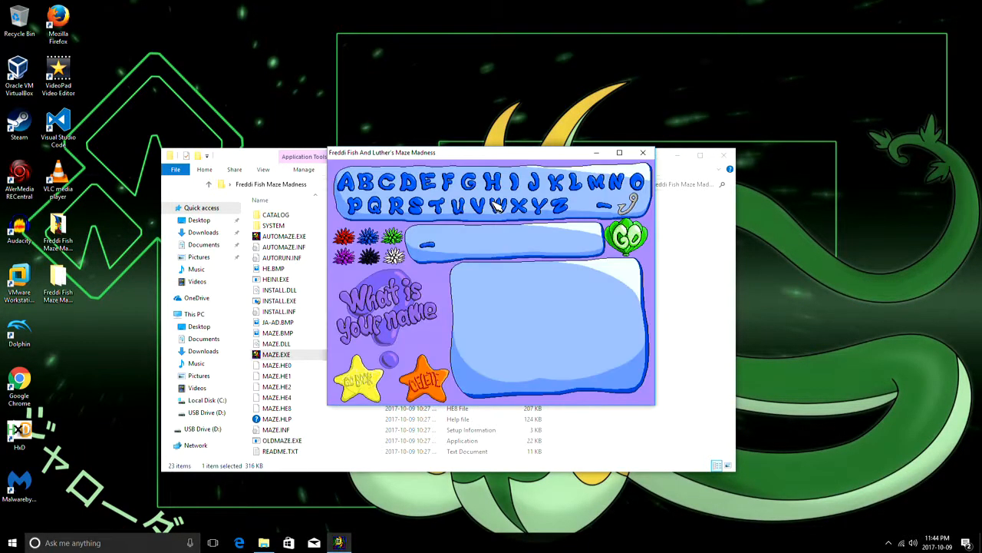
{"action": "mouse_move", "coordinate": [479, 212]}
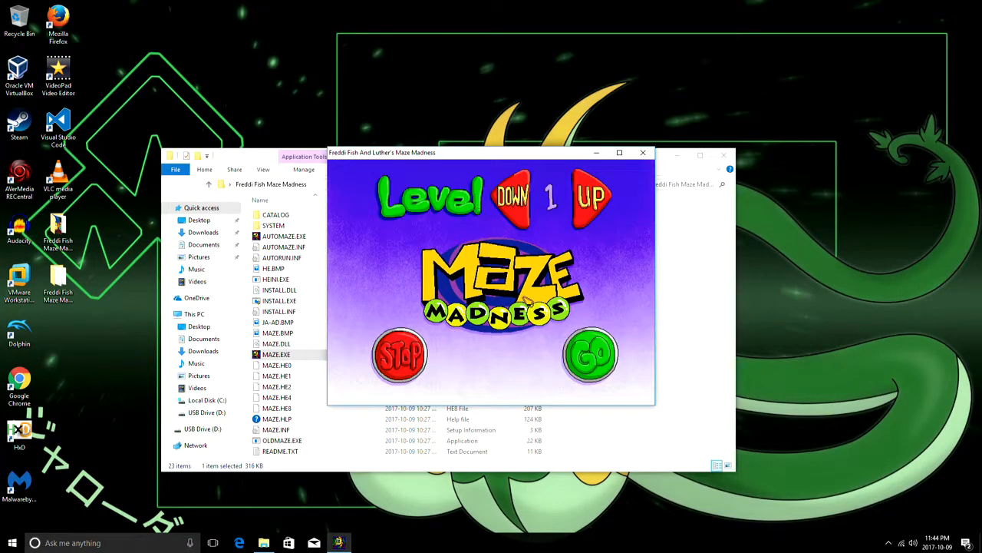
- Start editing Level 1 to reach the empty editor grid with its tile palette
{"action": "left_click", "coordinate": [590, 356]}
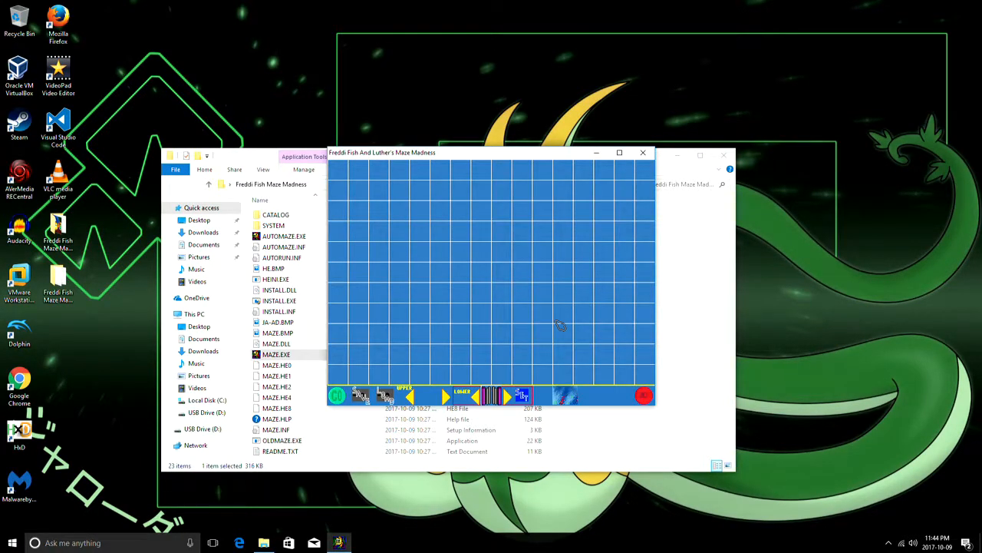
{"action": "mouse_move", "coordinate": [494, 347]}
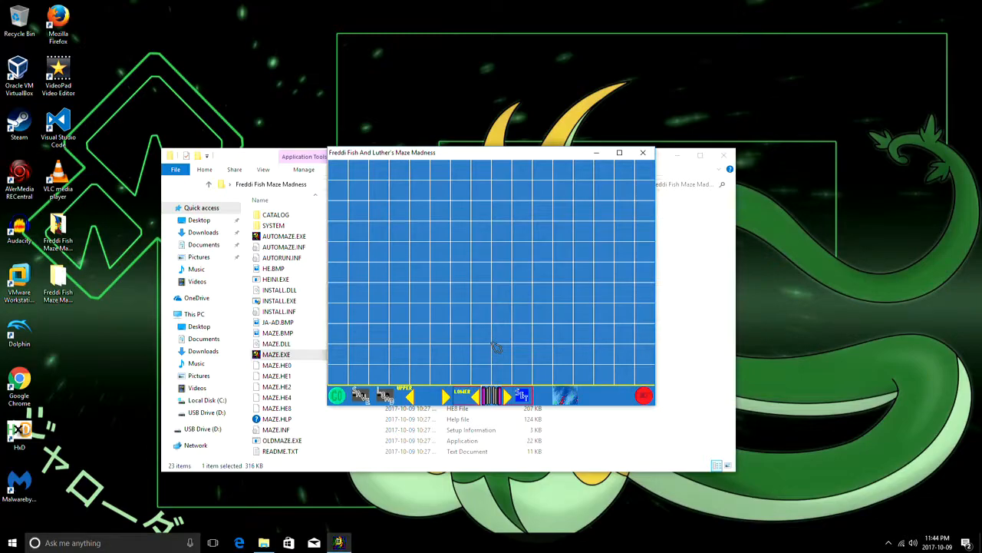
{"action": "mouse_move", "coordinate": [438, 206]}
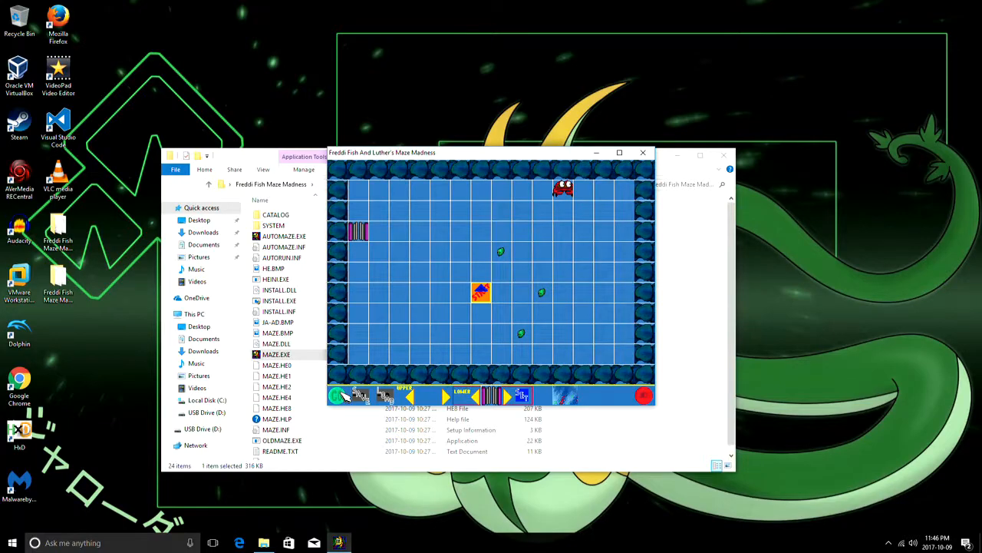
{"action": "mouse_move", "coordinate": [361, 402]}
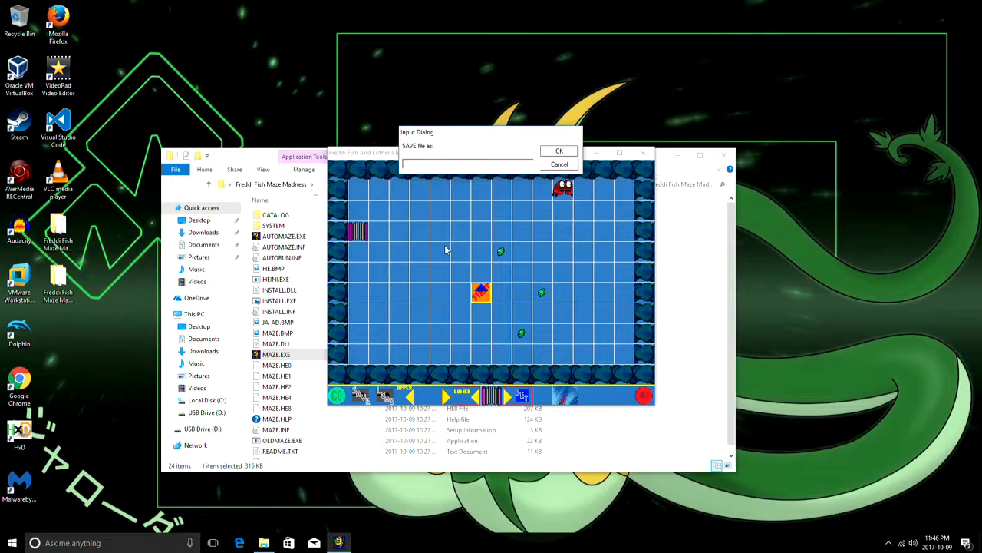
- Name the cave file starting 'Ca' and confirm the save with OK
{"action": "type", "text": "Ca"}
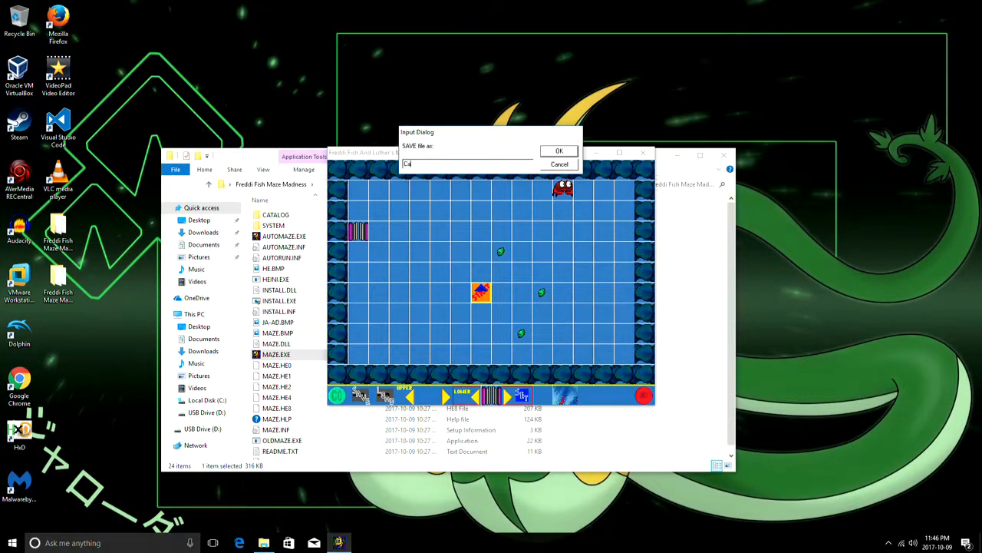
{"action": "left_click", "coordinate": [558, 150]}
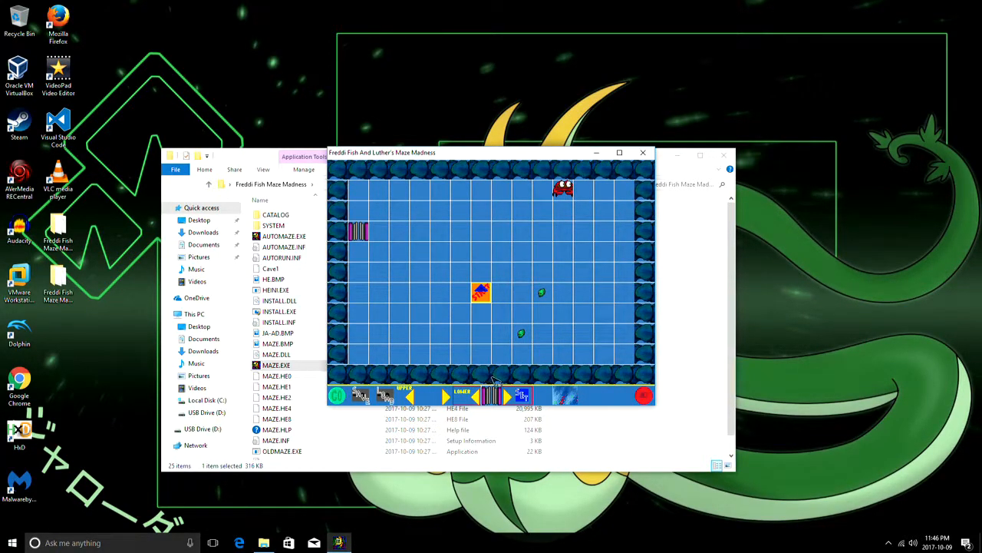
{"action": "mouse_move", "coordinate": [570, 402]}
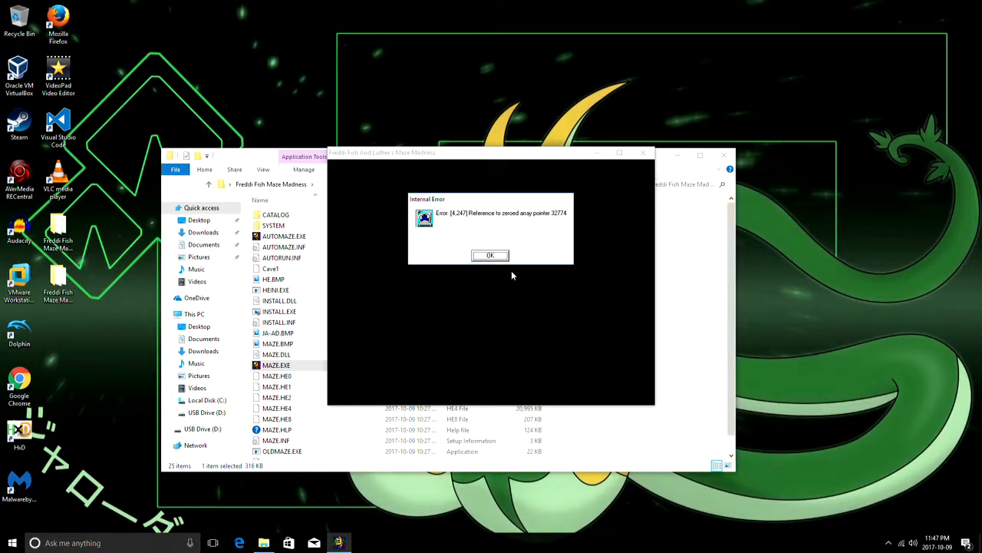
- Dismiss the internal error message and select the newly saved cave file in the game folder
{"action": "left_click", "coordinate": [491, 255]}
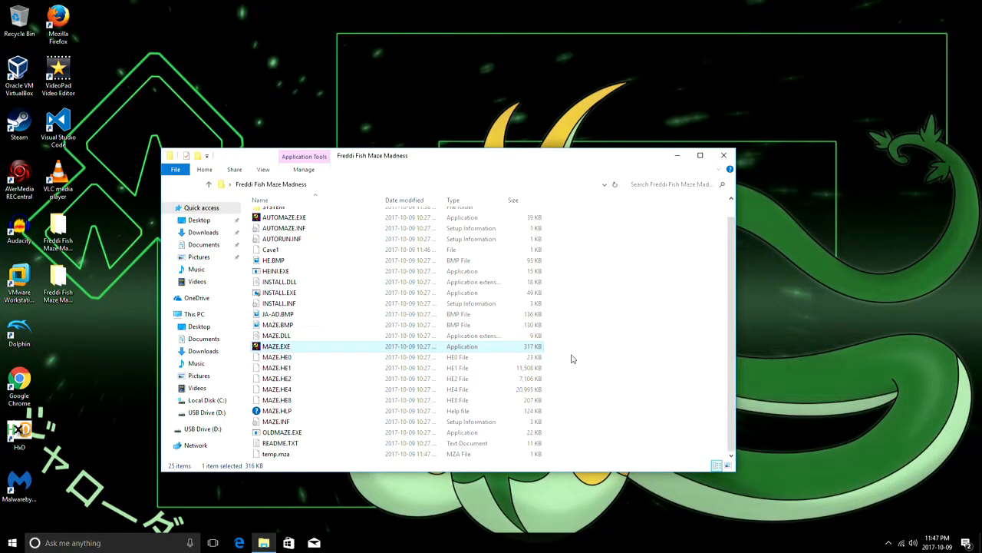
{"action": "left_click", "coordinate": [270, 249]}
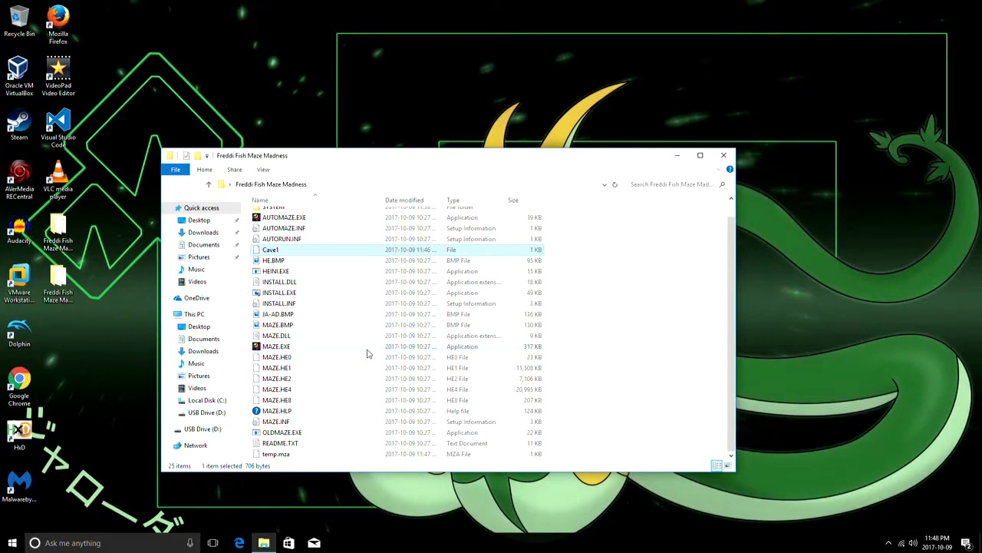
{"action": "mouse_move", "coordinate": [366, 353]}
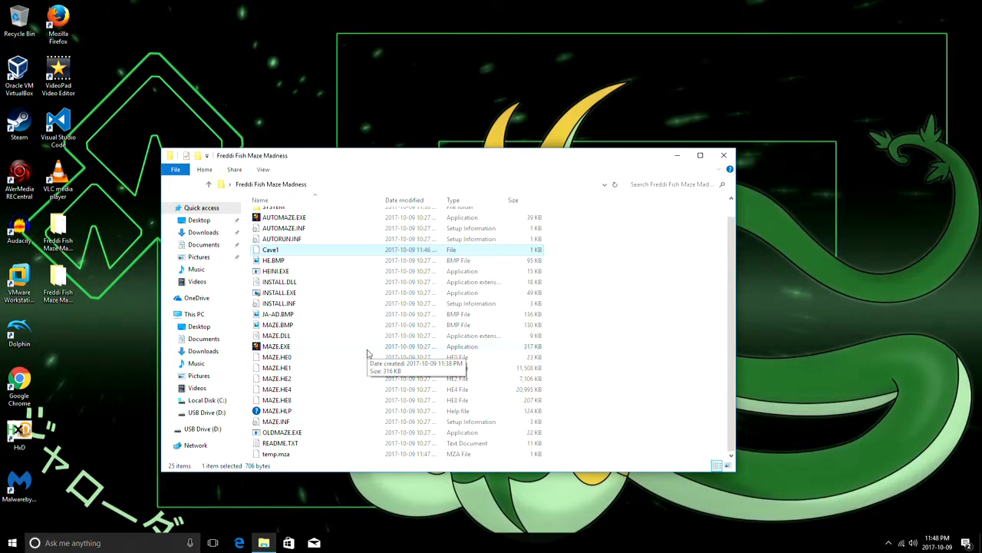
{"action": "mouse_move", "coordinate": [530, 325]}
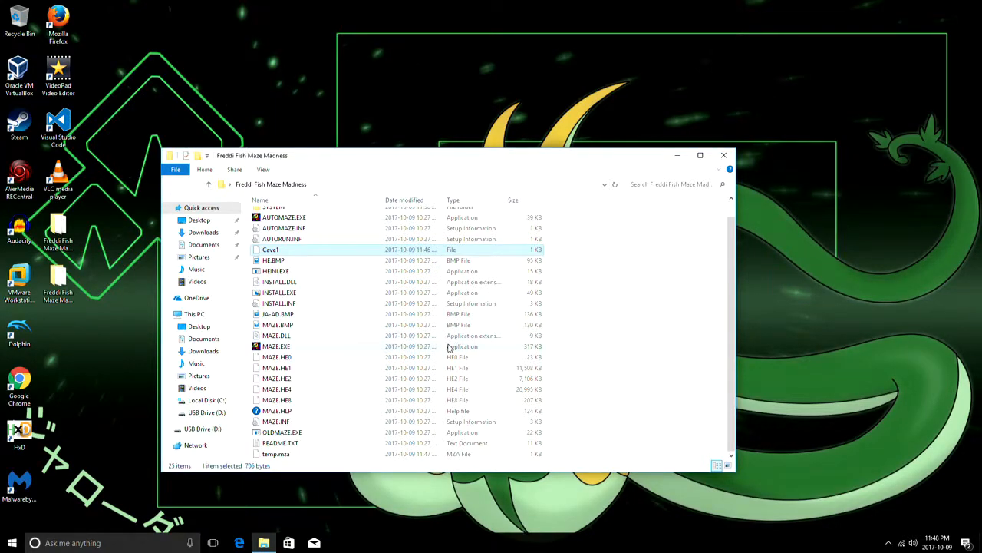
- Relaunch MAZE.EXE past the video warning and confirm saving the cave file with OK
{"action": "double_click", "coordinate": [277, 347]}
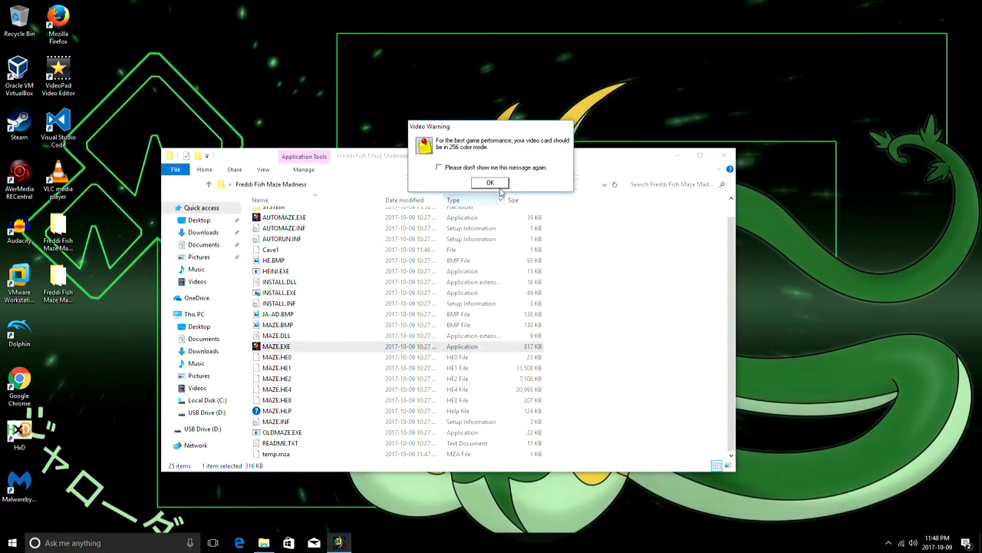
{"action": "left_click", "coordinate": [491, 183]}
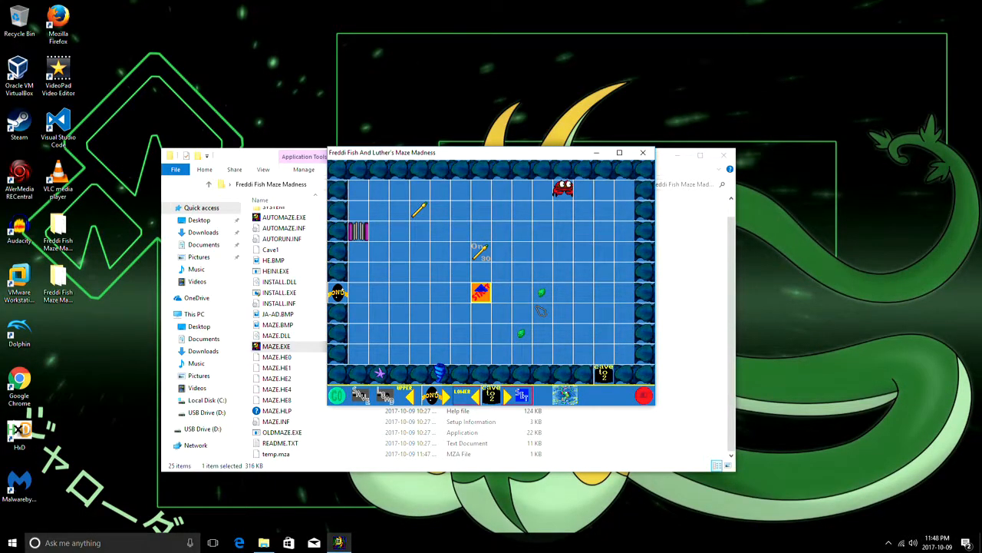
{"action": "mouse_move", "coordinate": [627, 375]}
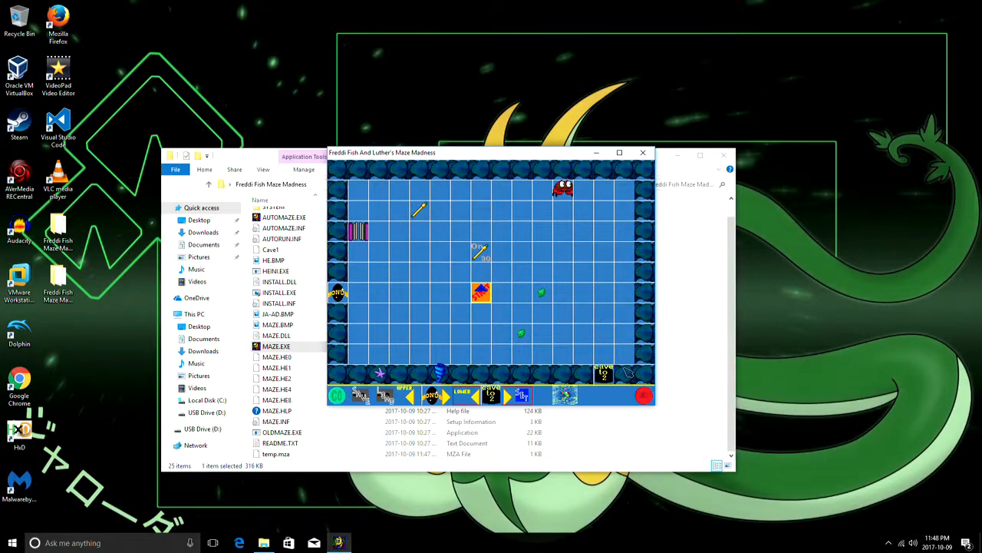
{"action": "mouse_move", "coordinate": [592, 346]}
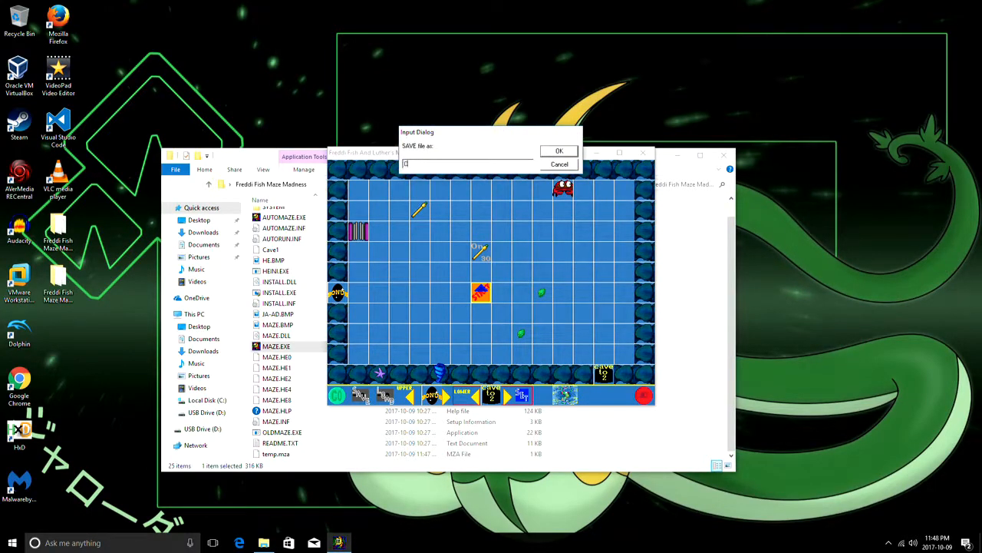
{"action": "left_click", "coordinate": [559, 151]}
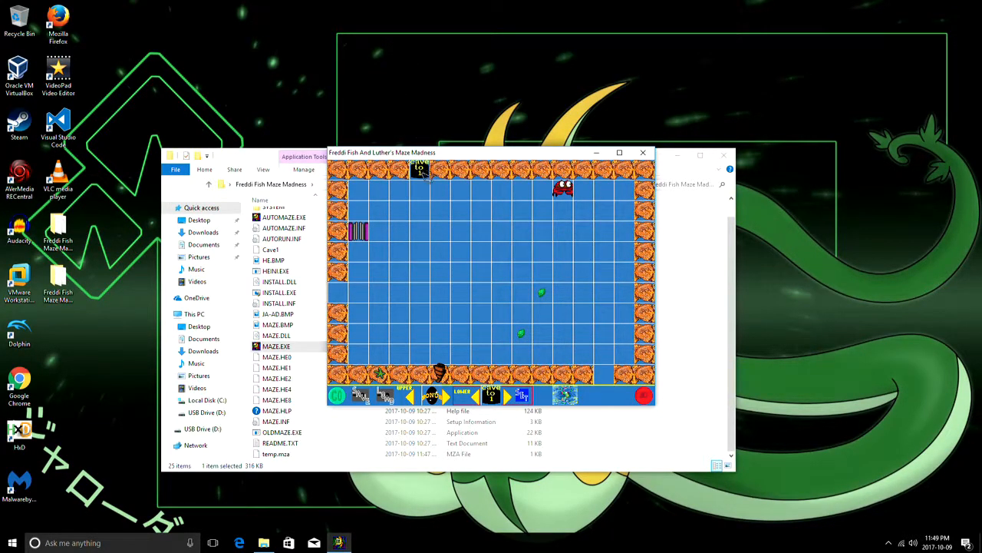
{"action": "mouse_move", "coordinate": [387, 233]}
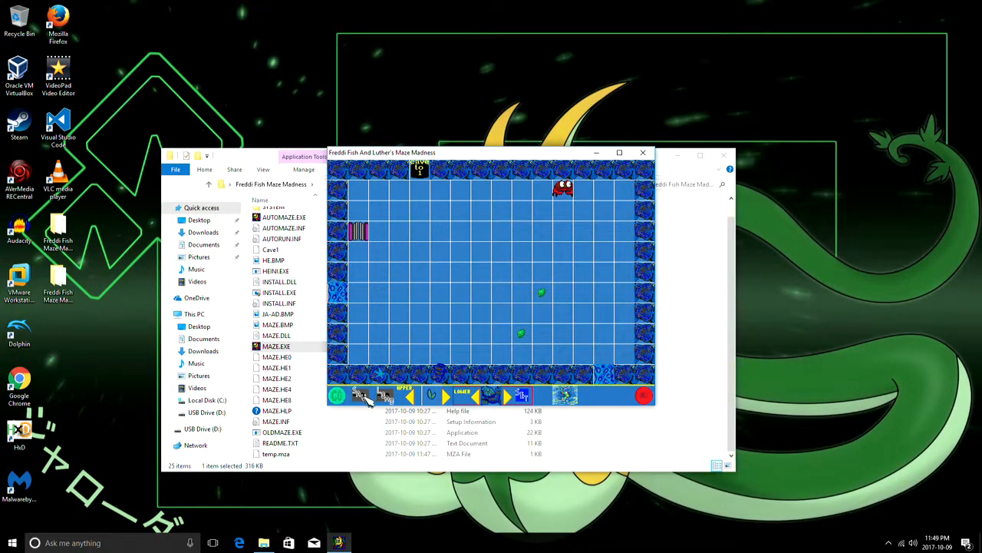
- Save the blue maze under the name Cave2
{"action": "left_click", "coordinate": [360, 396]}
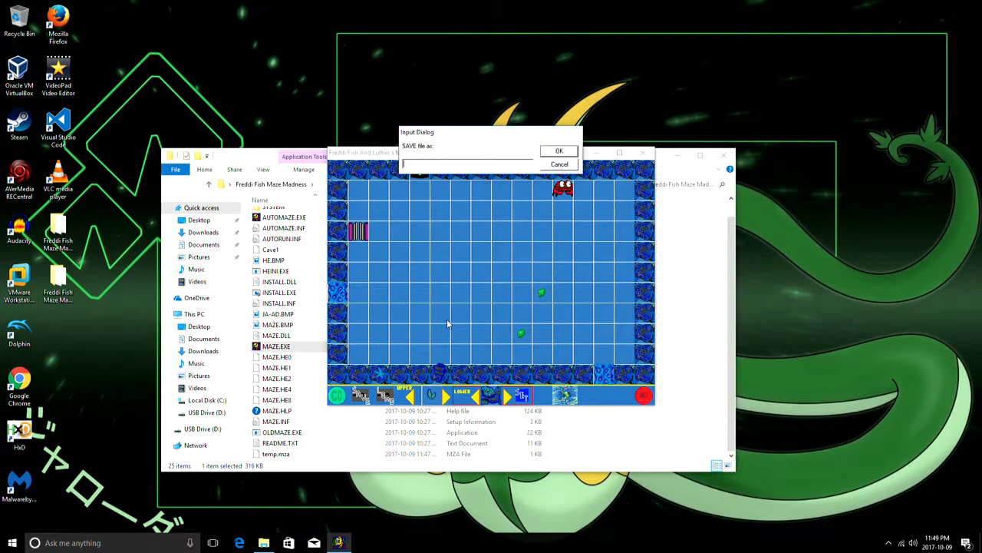
{"action": "type", "text": "Cave2"}
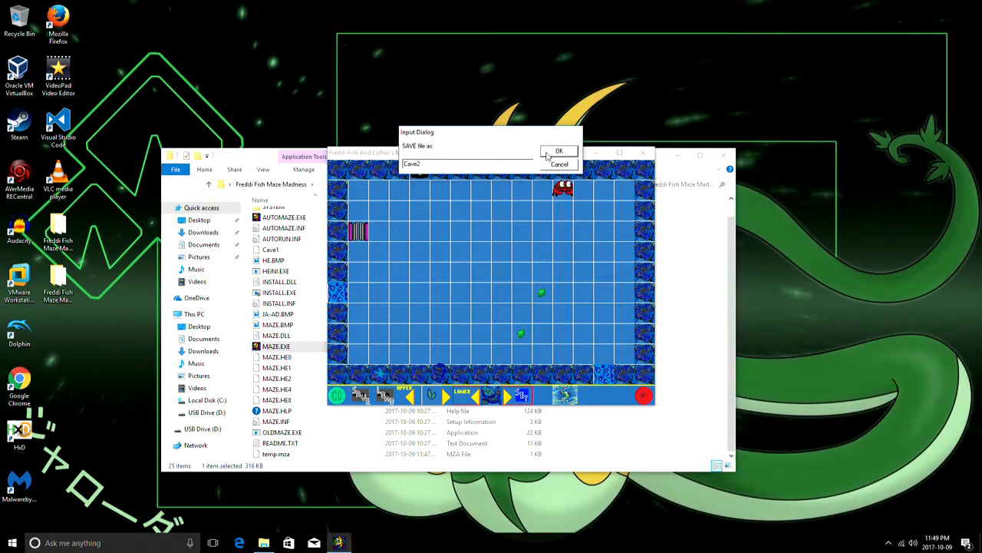
{"action": "left_click", "coordinate": [559, 150]}
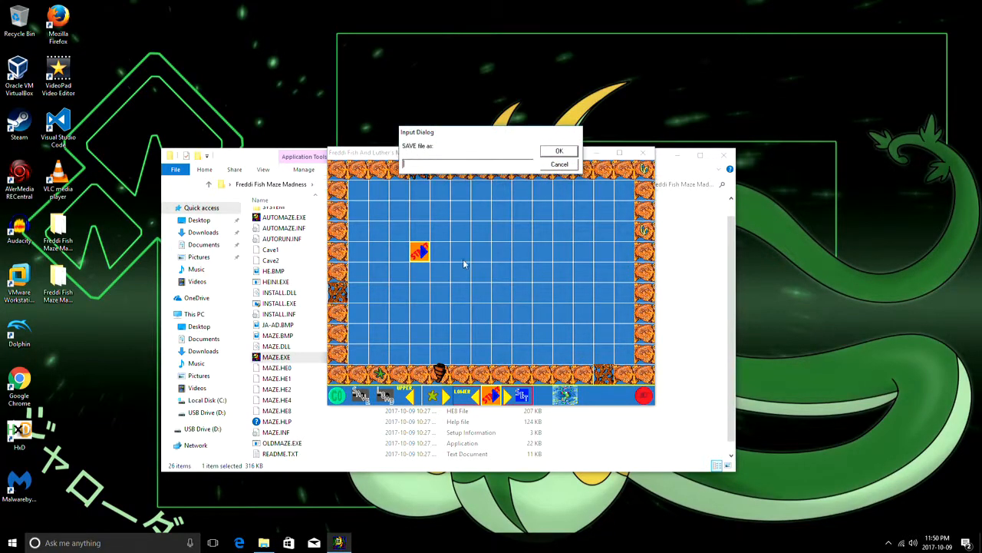
- Save the orange rock cave under the name Cave6
{"action": "type", "text": "Cave"}
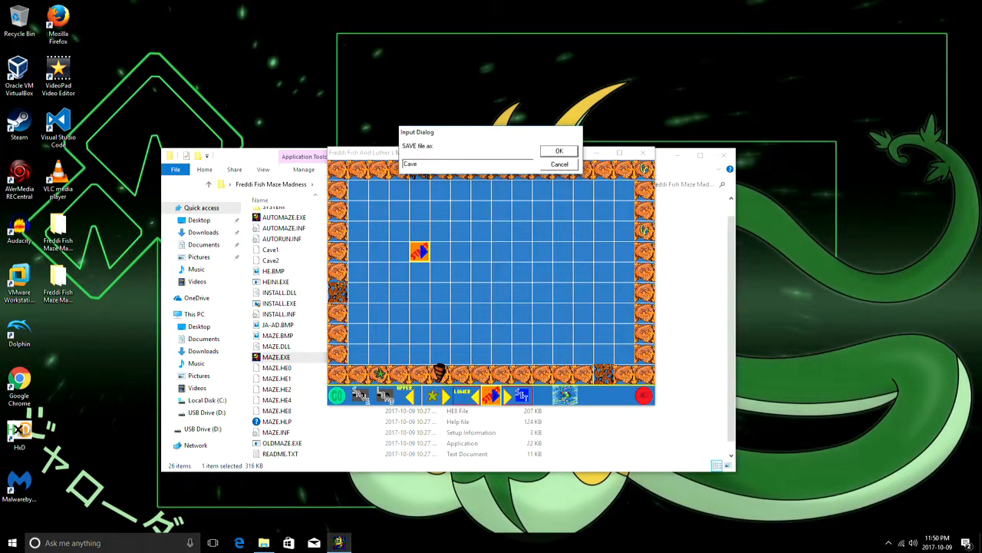
{"action": "type", "text": "6"}
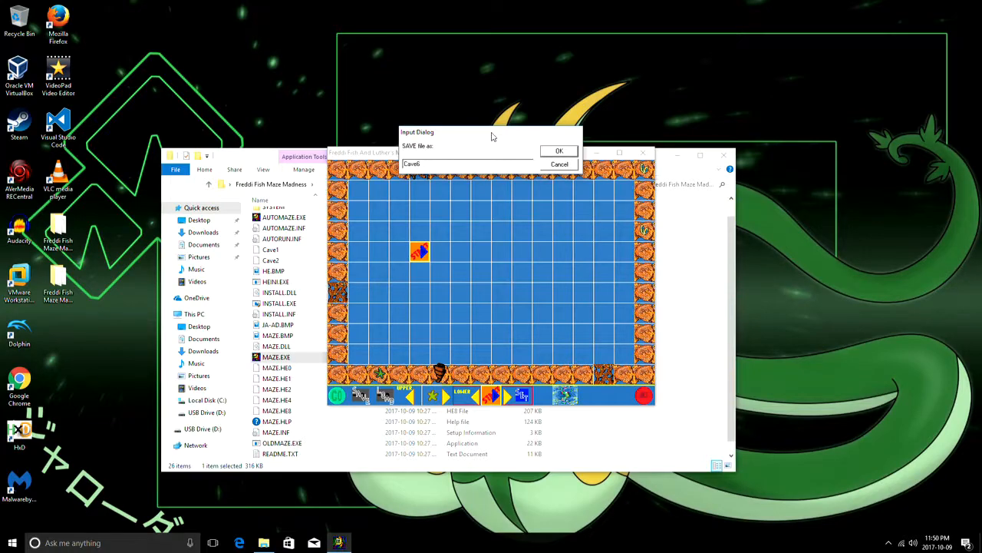
{"action": "left_click", "coordinate": [559, 150]}
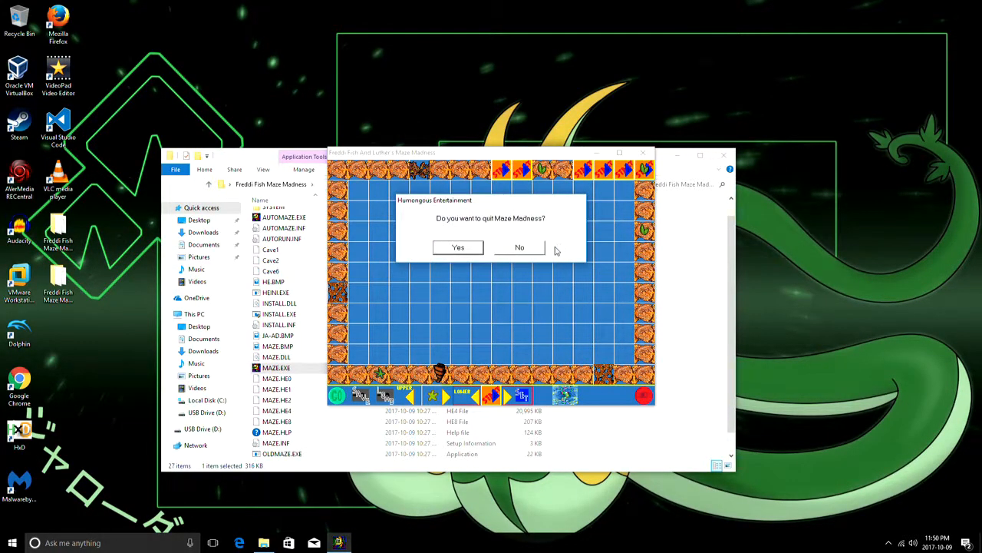
- Leave the level editor and paste the first cave's bytes onto the end of Cave1 in HxD
{"action": "left_click", "coordinate": [457, 247]}
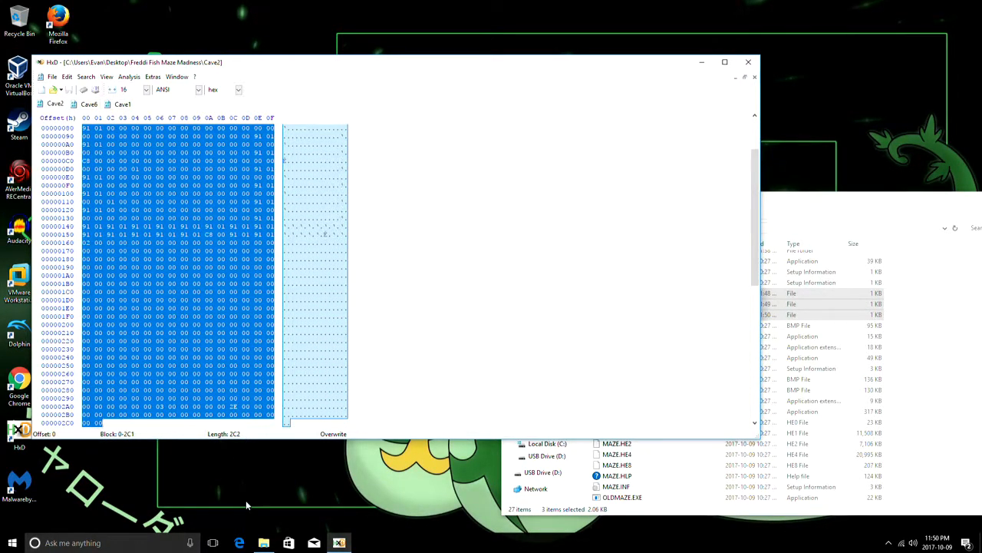
{"action": "left_click", "coordinate": [122, 104]}
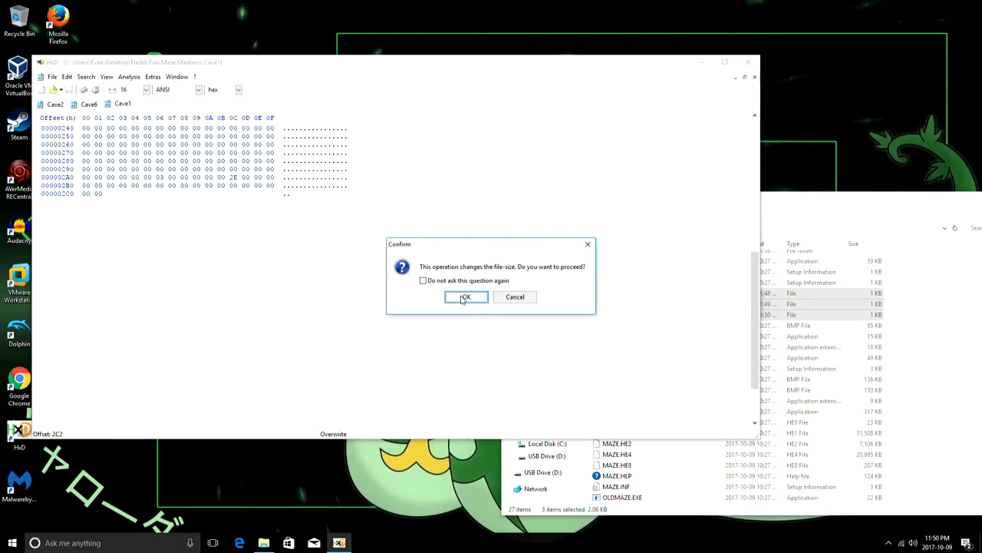
{"action": "left_click", "coordinate": [465, 298]}
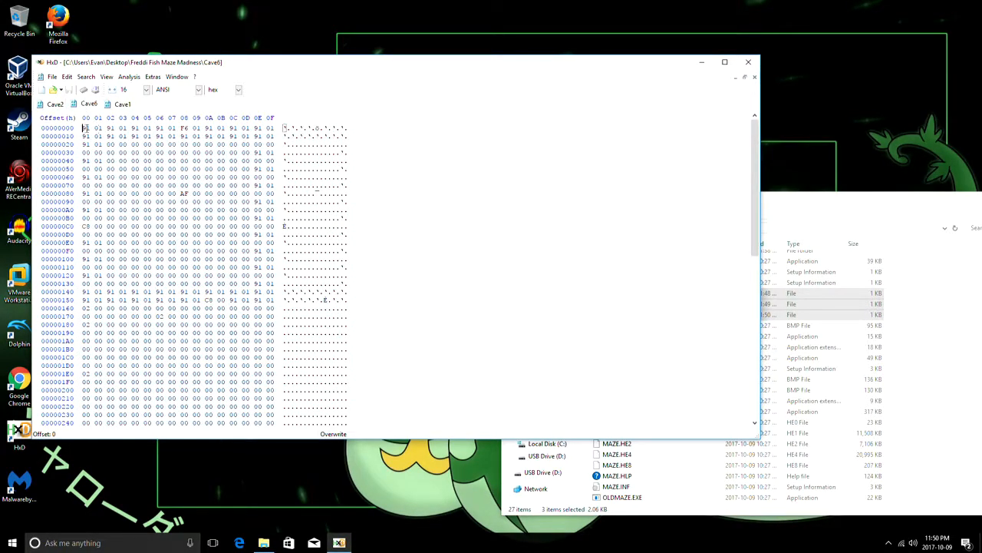
- Append the remaining caves' byte blocks to Cave1, accepting each file-size warning
{"action": "left_click_drag", "start_coordinate": [85, 128], "coordinate": [177, 356]}
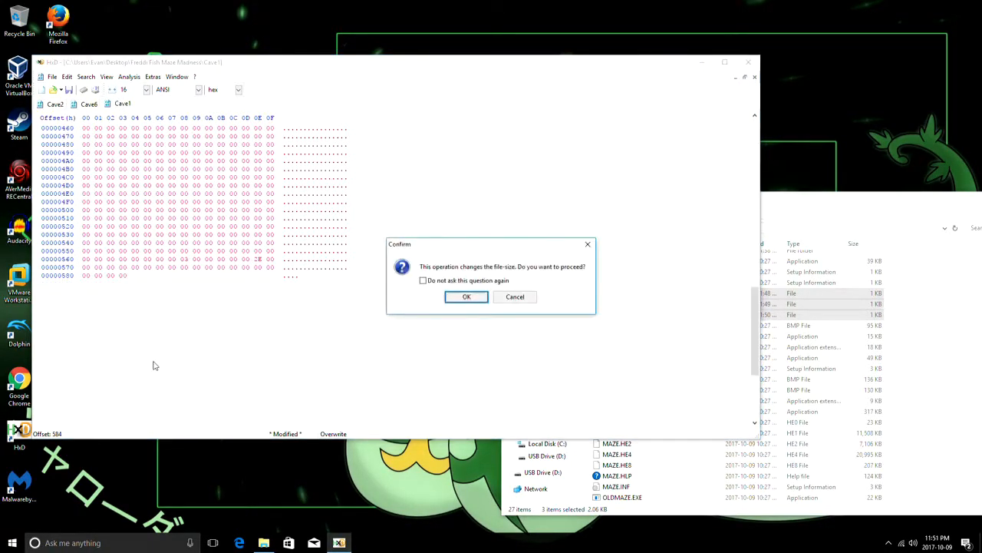
{"action": "left_click", "coordinate": [467, 296]}
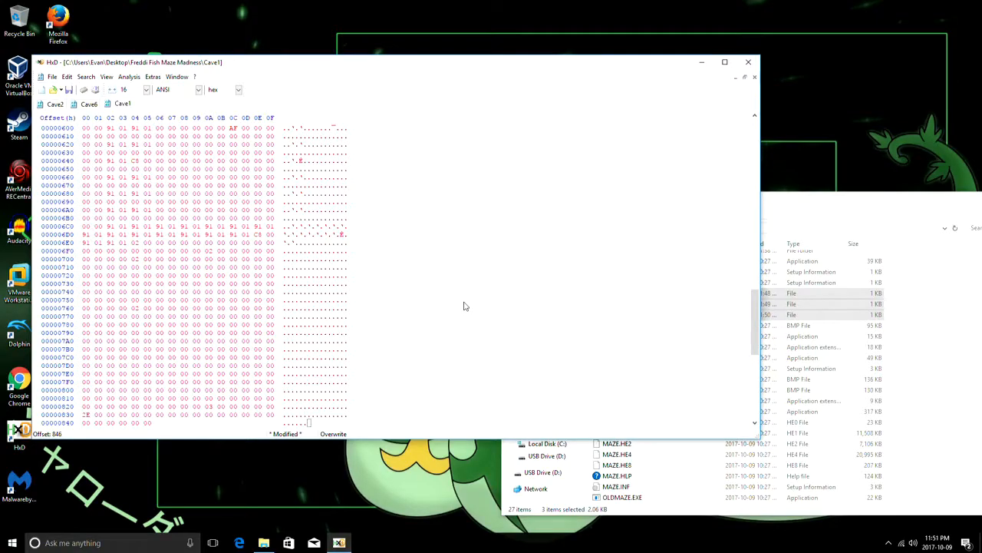
{"action": "scroll", "scroll_direction": "down", "scroll_amount": 3}
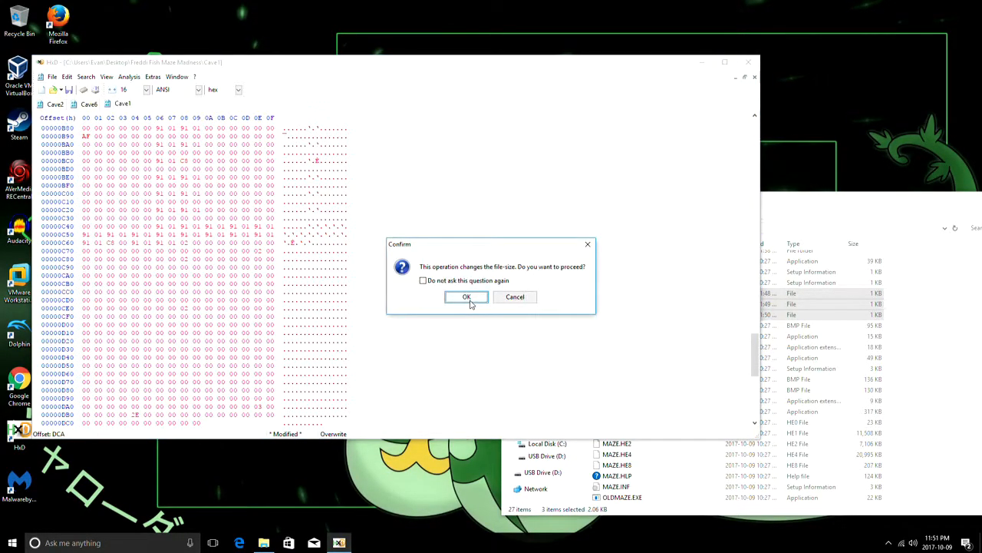
{"action": "left_click", "coordinate": [467, 297]}
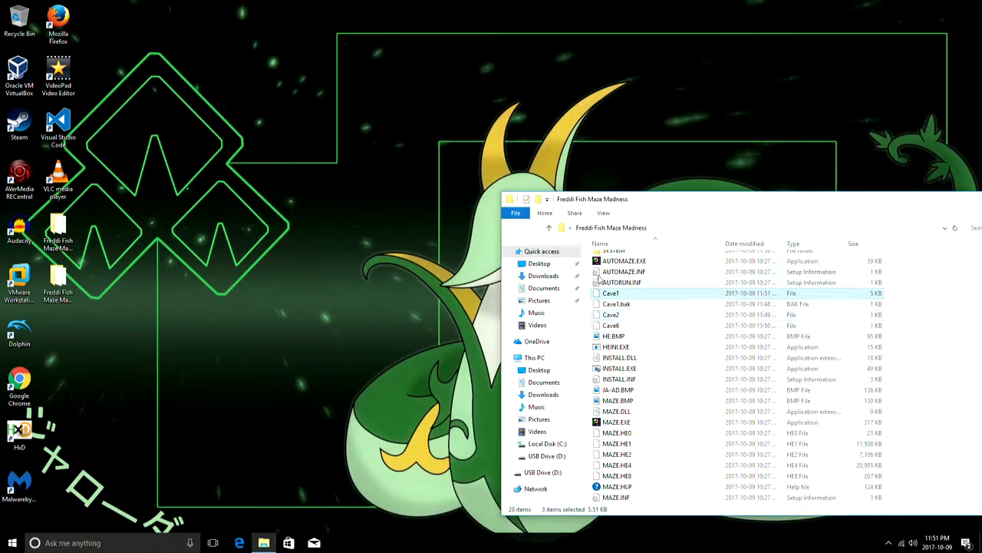
- Move the original level file out of the game folder onto the desktop
{"action": "left_click", "coordinate": [611, 293]}
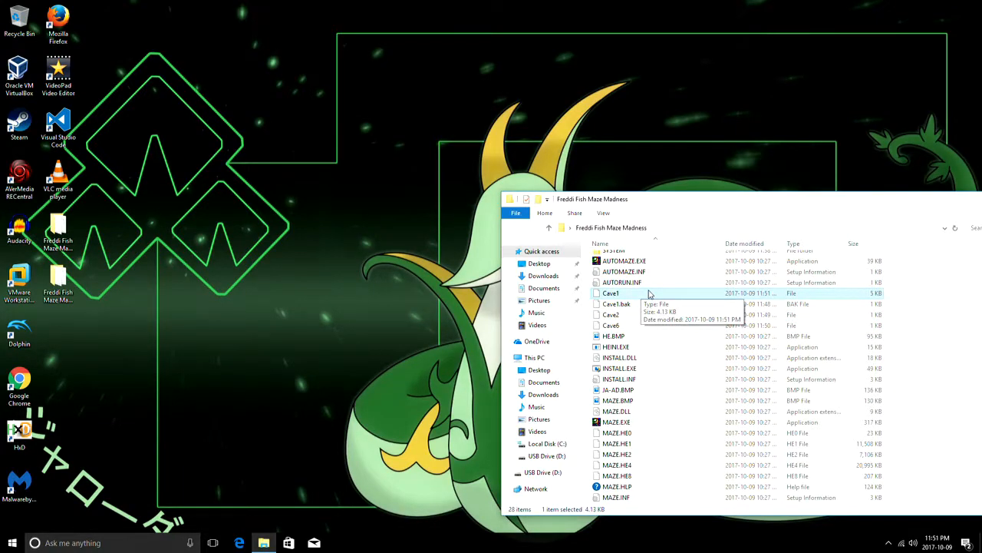
{"action": "right_click", "coordinate": [611, 293]}
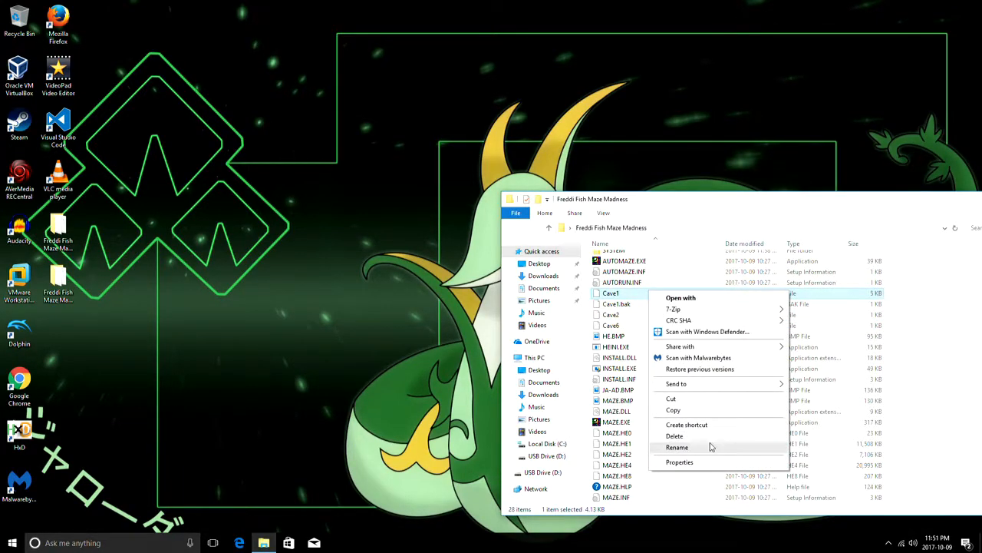
{"action": "left_click", "coordinate": [677, 447]}
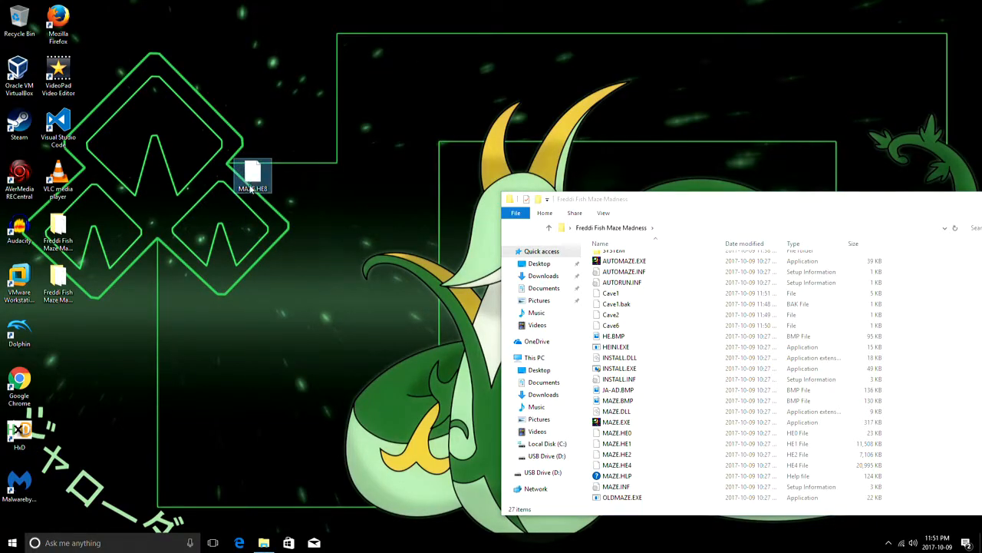
{"action": "mouse_move", "coordinate": [254, 172]}
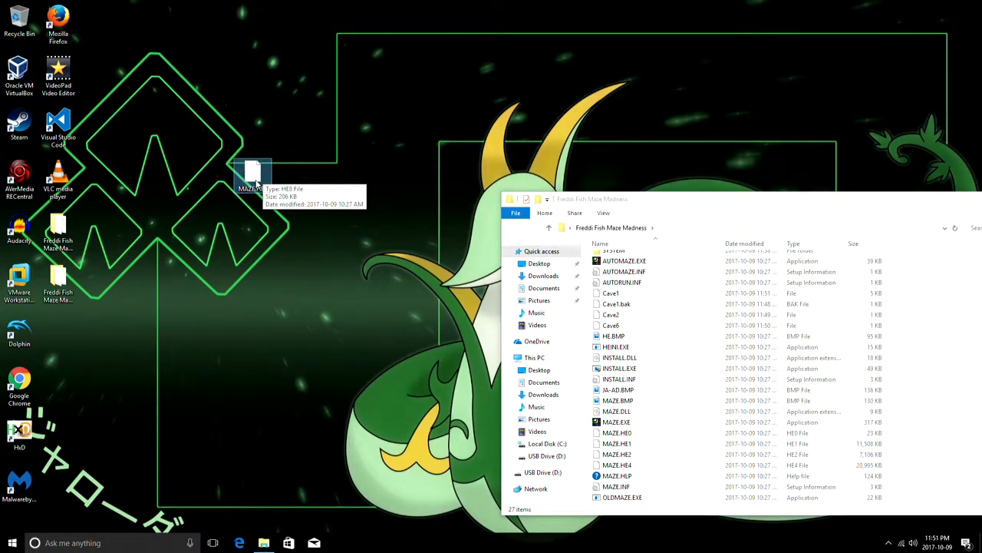
{"action": "mouse_move", "coordinate": [303, 223]}
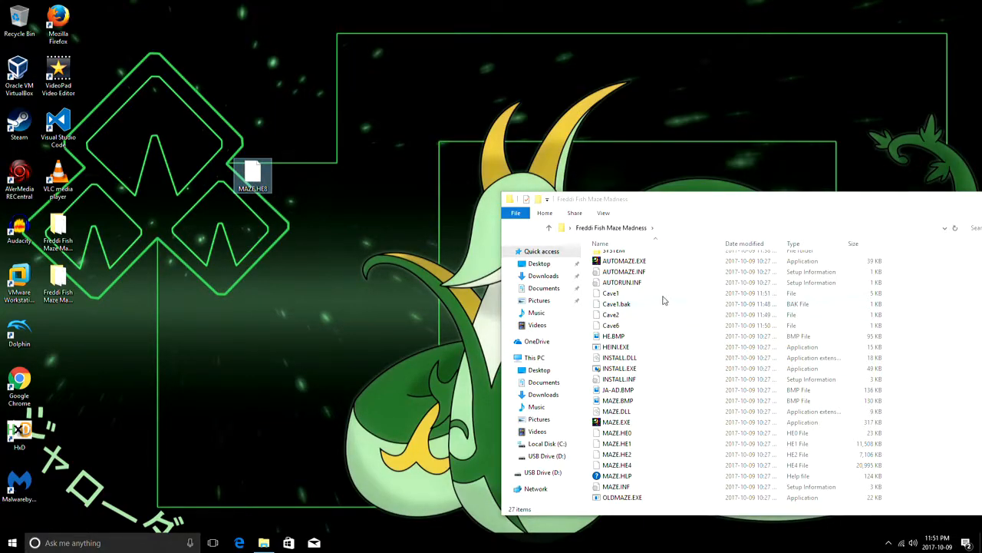
- Rename the merged Cave1 file to MAZE.HE8 in the game folder
{"action": "left_click", "coordinate": [611, 294]}
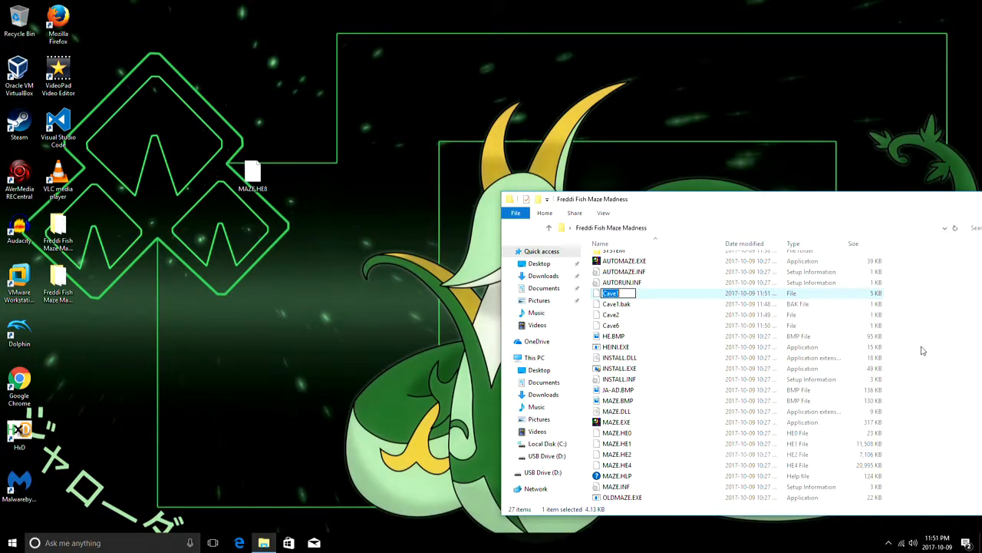
{"action": "type", "text": "MAZE"}
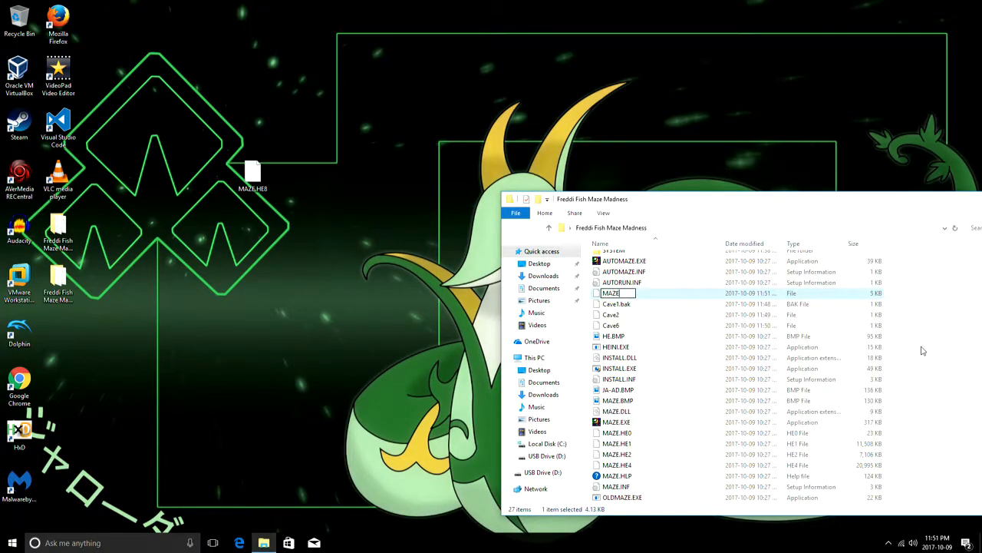
{"action": "type", "text": ".HE8"}
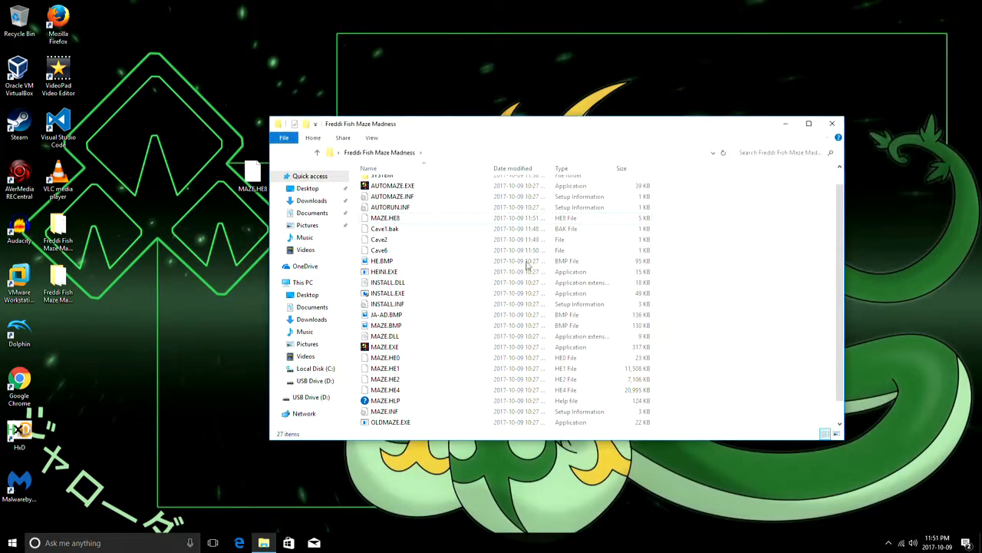
- Launch MAZE.EXE, play the custom merged level from level 1, then quit back to the folder
{"action": "double_click", "coordinate": [383, 347]}
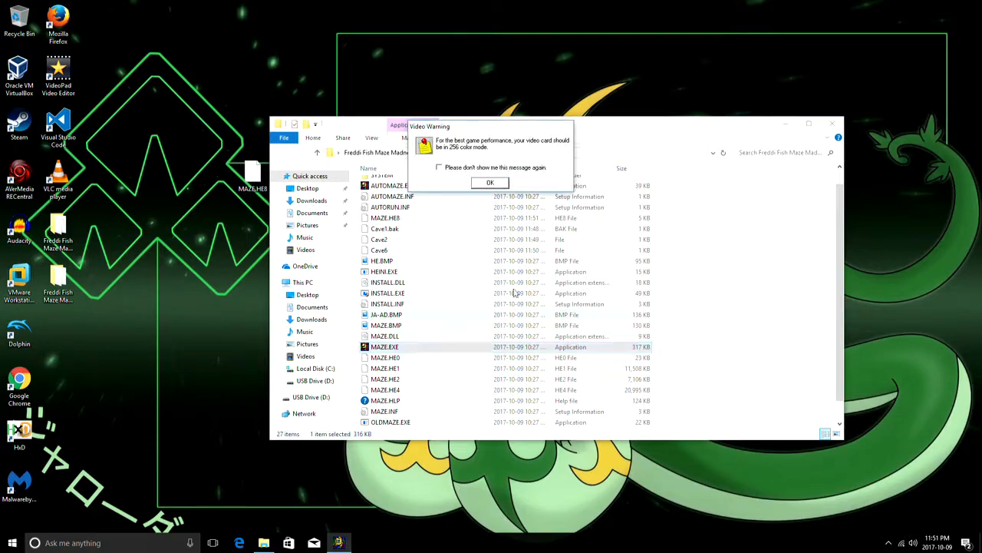
{"action": "left_click", "coordinate": [490, 183]}
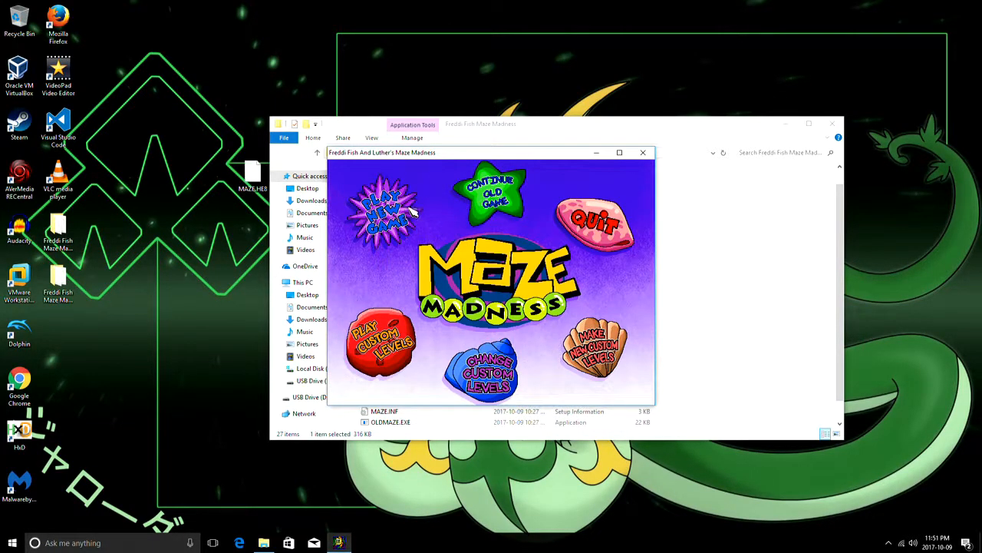
{"action": "left_click", "coordinate": [387, 207]}
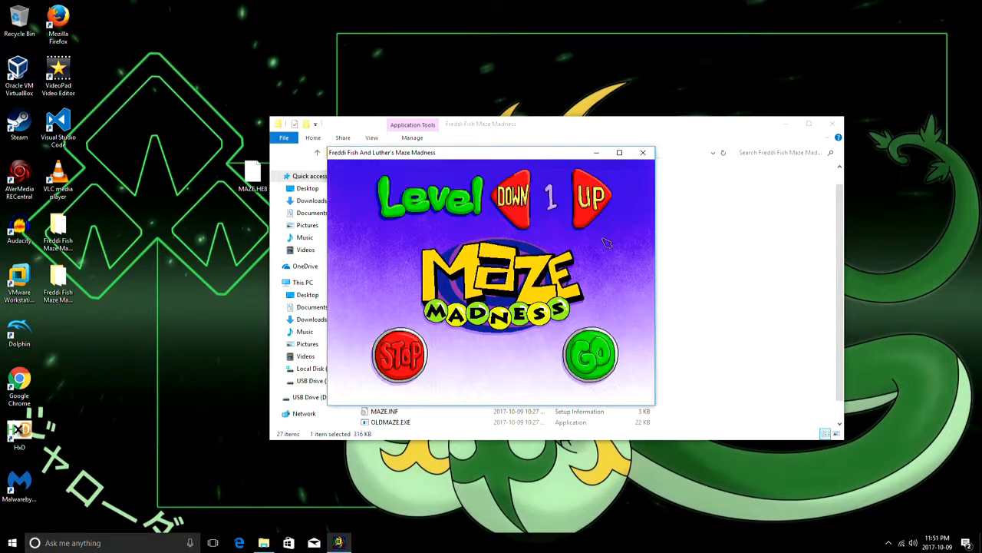
{"action": "left_click", "coordinate": [589, 354]}
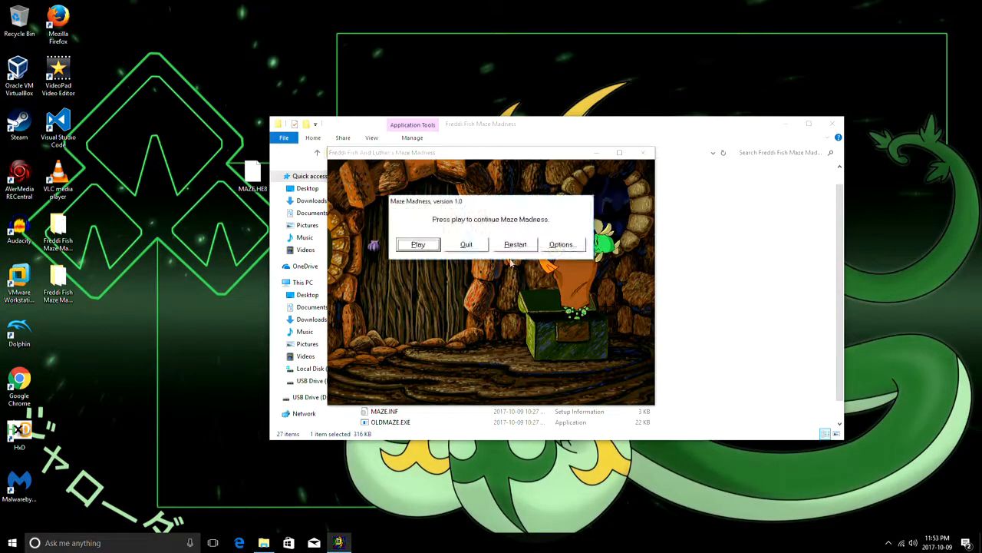
{"action": "left_click", "coordinate": [467, 244]}
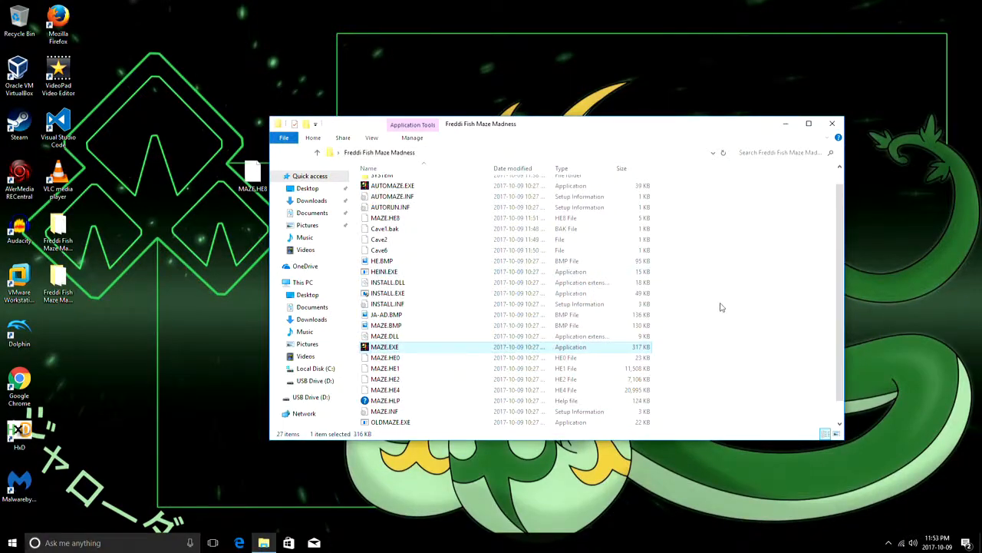